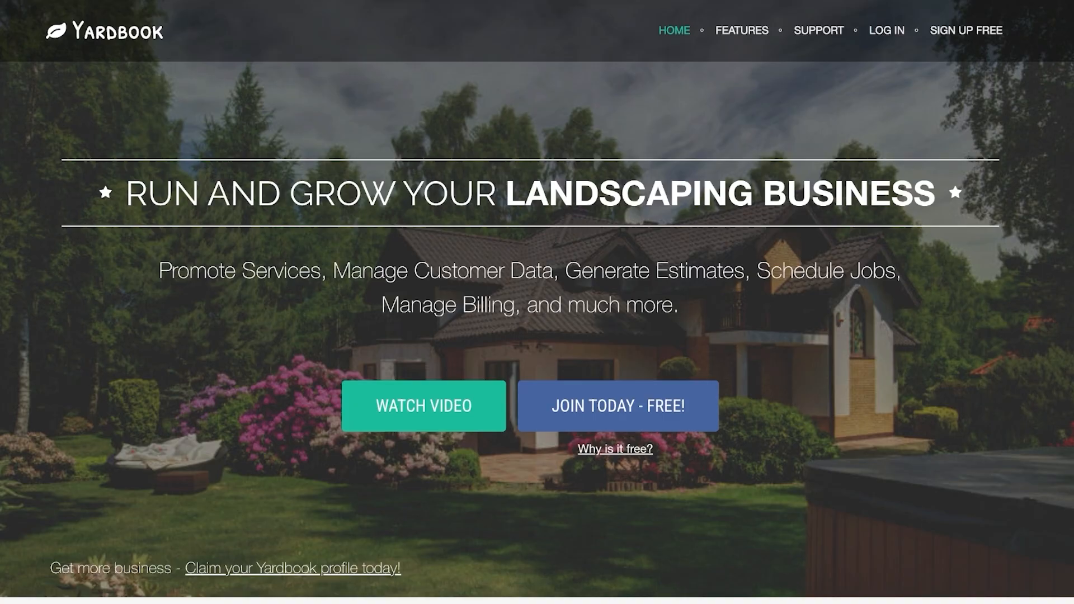
Scroll the Yardbook homepage down to the Sign Up Free link
scroll(down, 3)
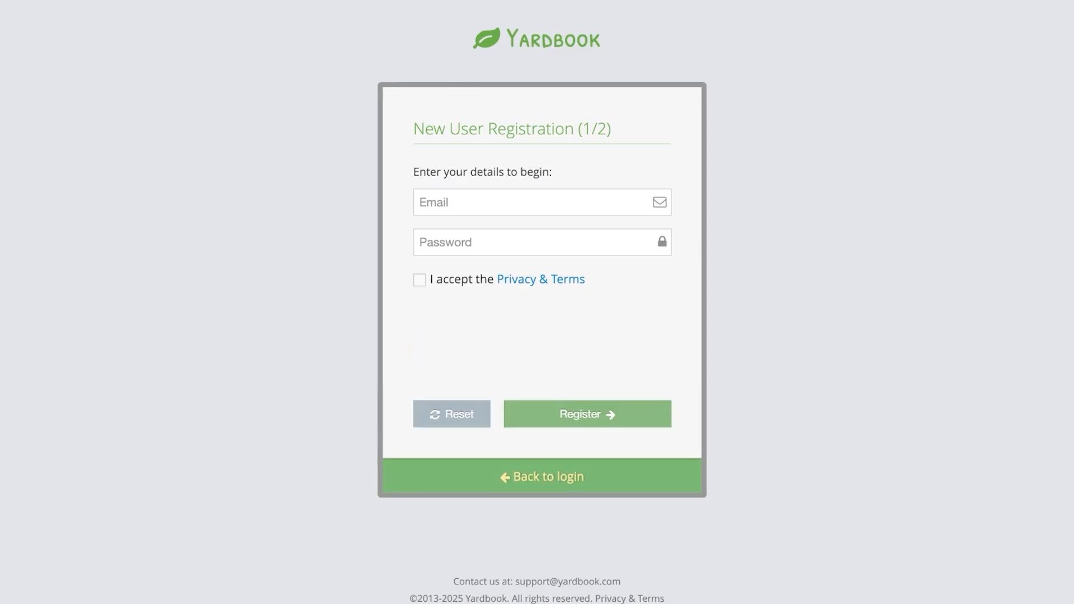
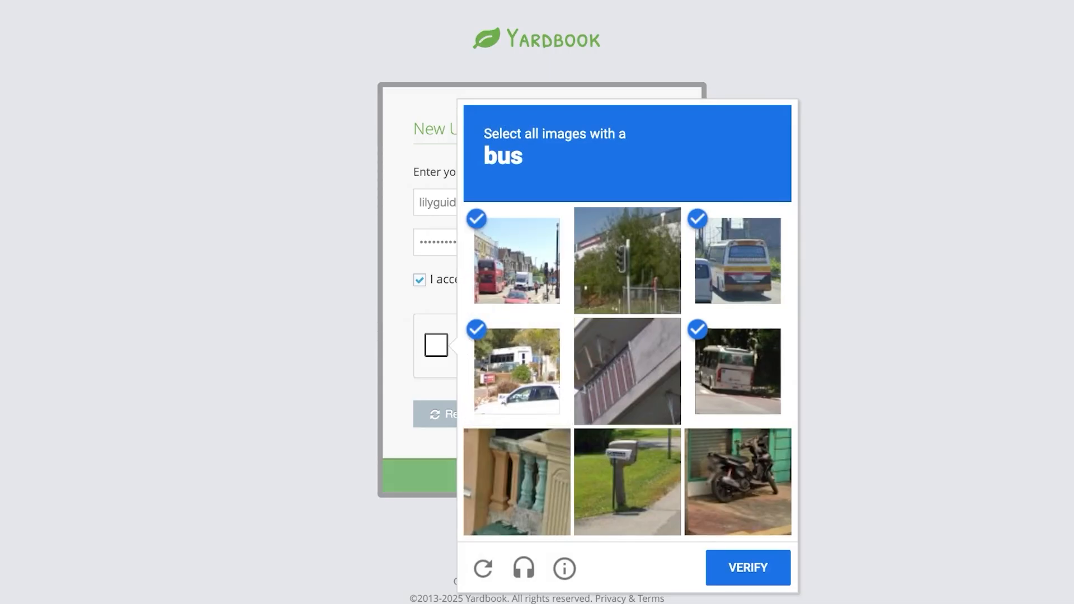
click(746, 567)
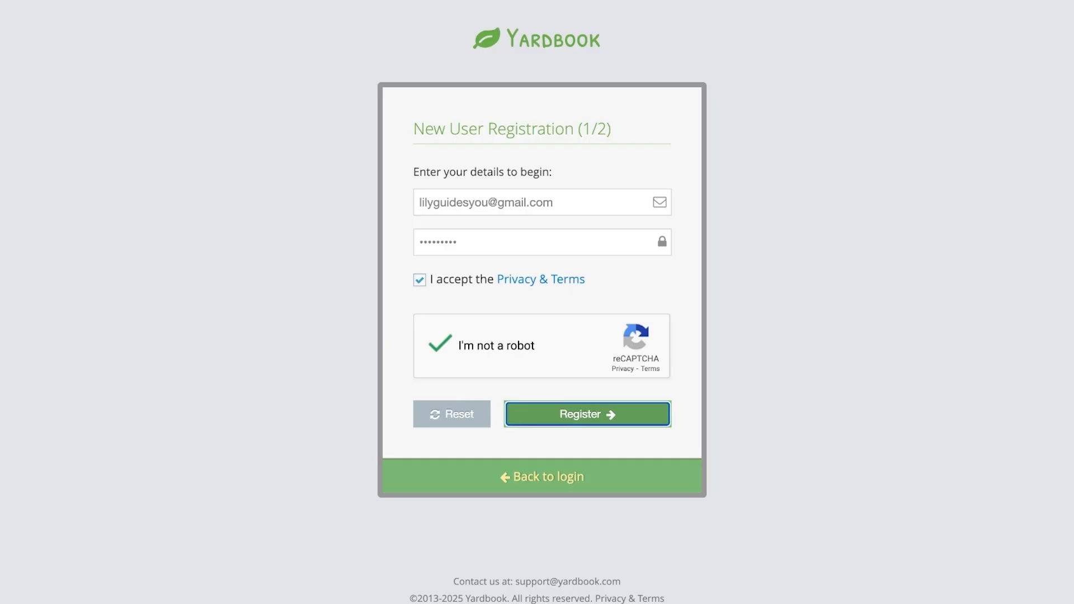
click(586, 414)
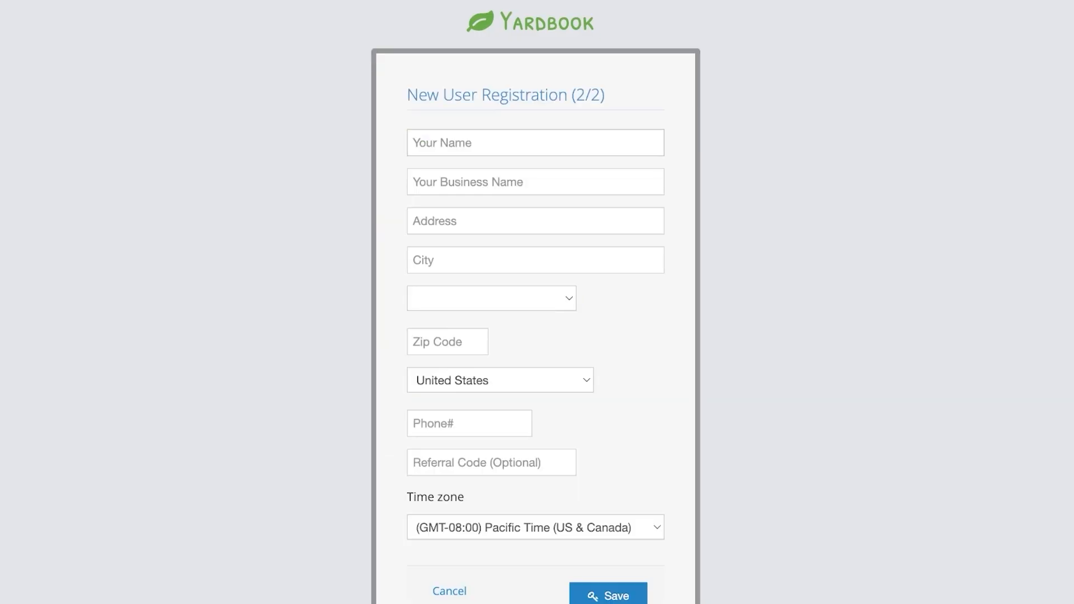
click(534, 143)
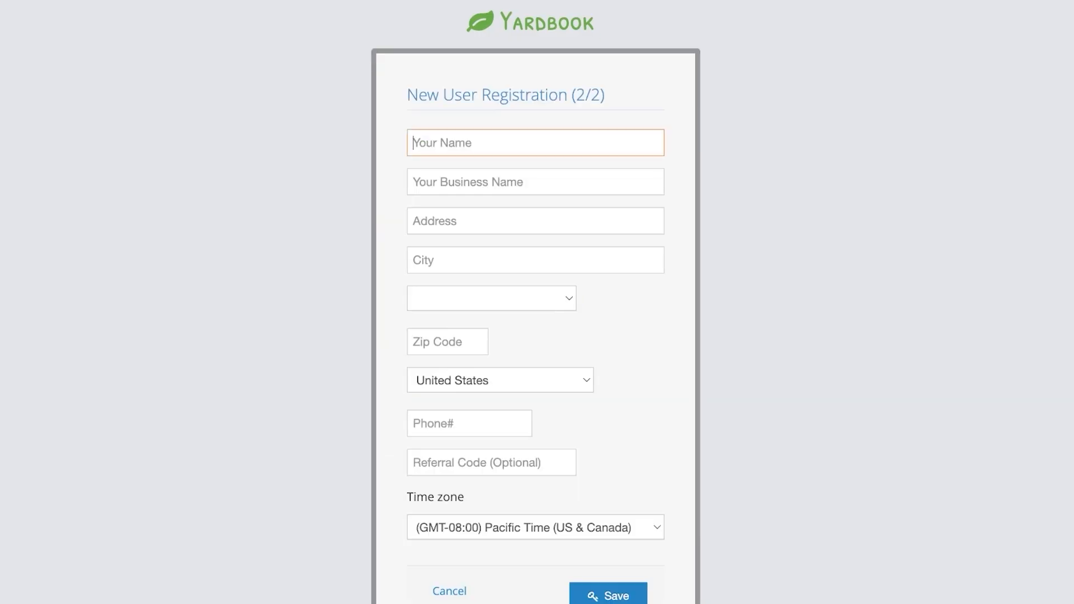
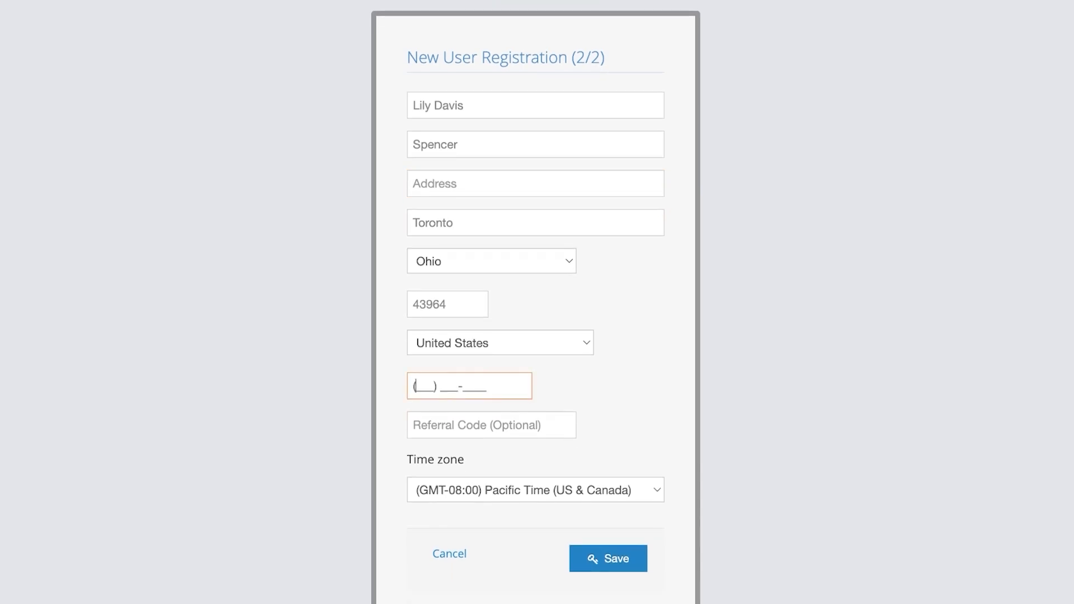
click(607, 557)
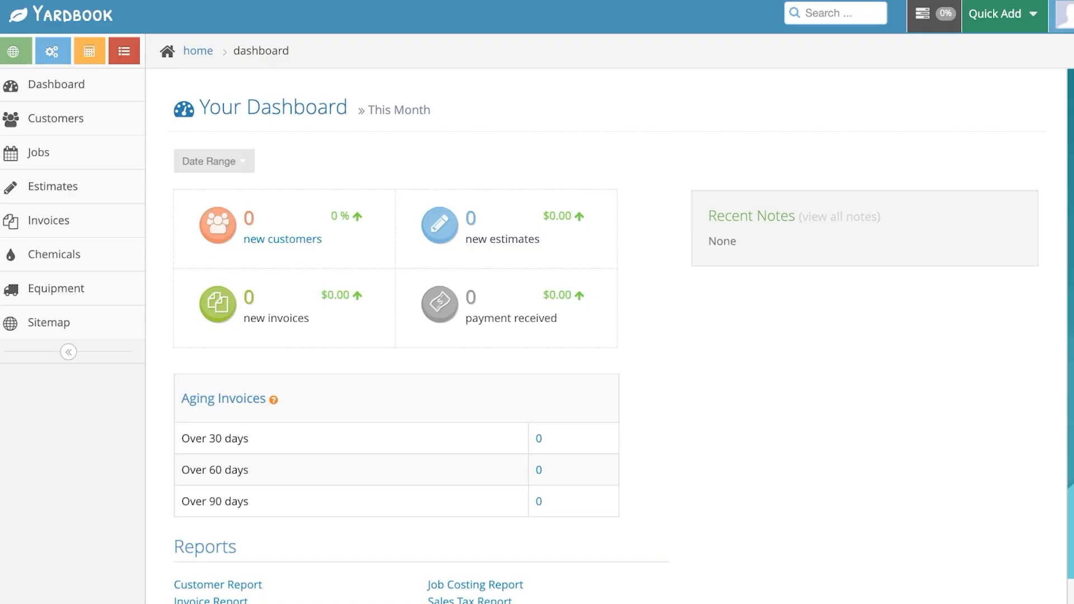
Tour the sitemap, landscaping calculators, to-do list and Quick Add, ending on View Catalog
click(1057, 13)
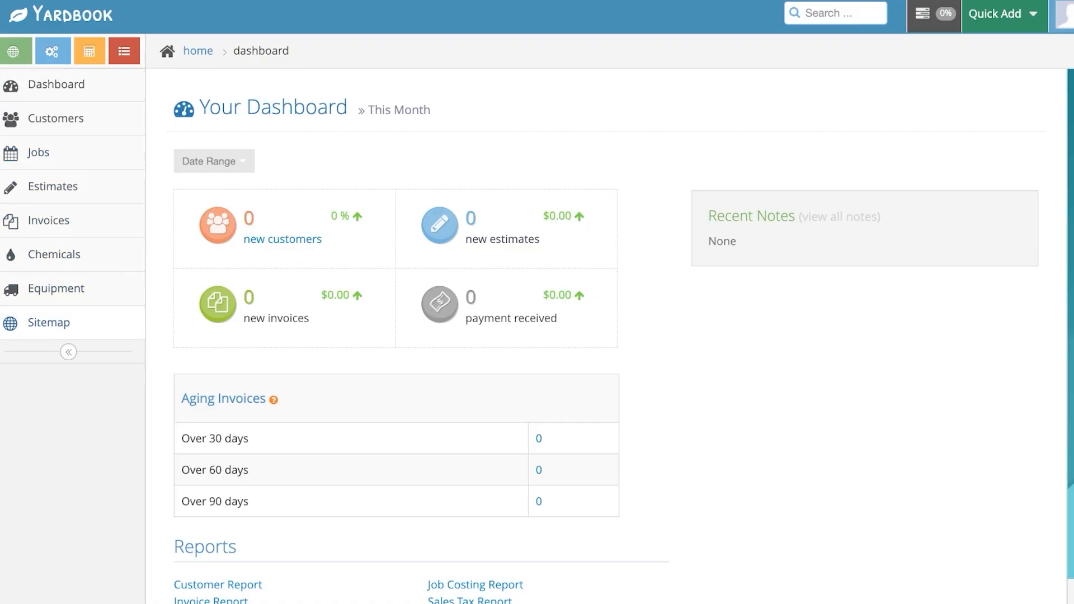
click(48, 322)
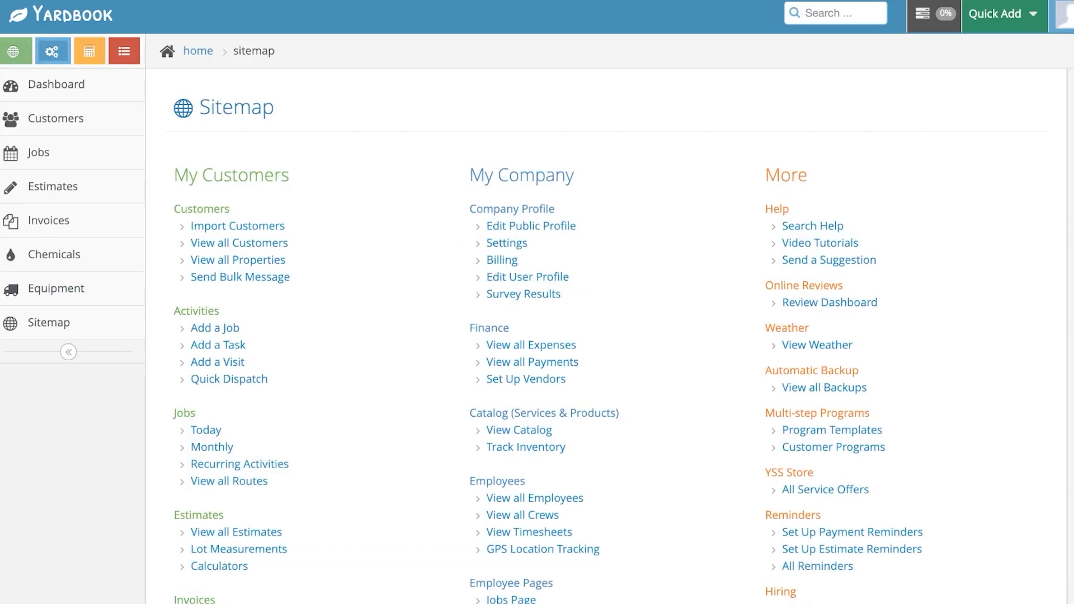
click(89, 51)
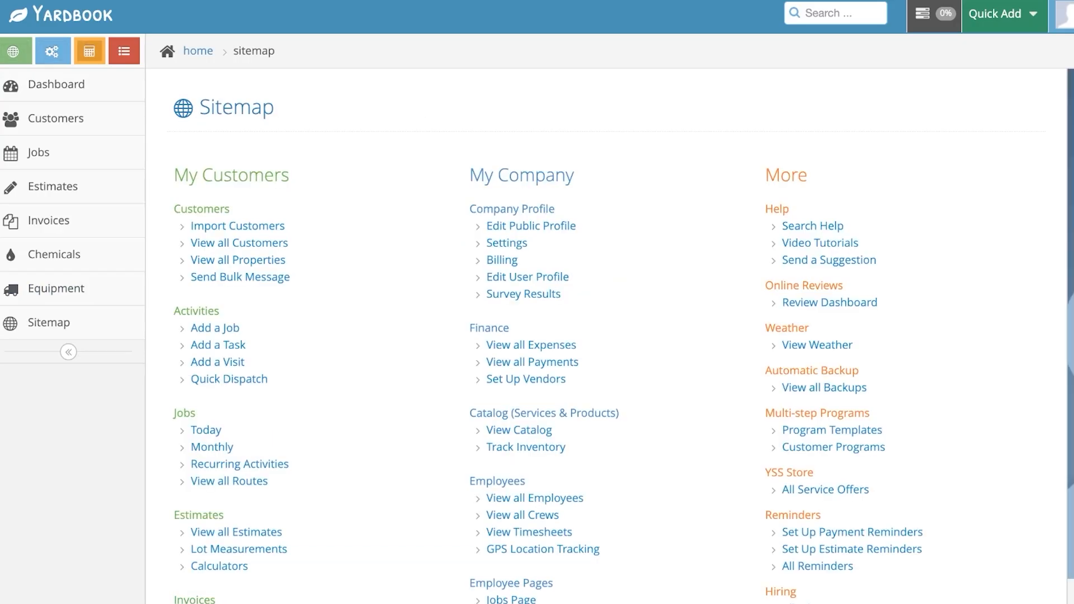
click(506, 242)
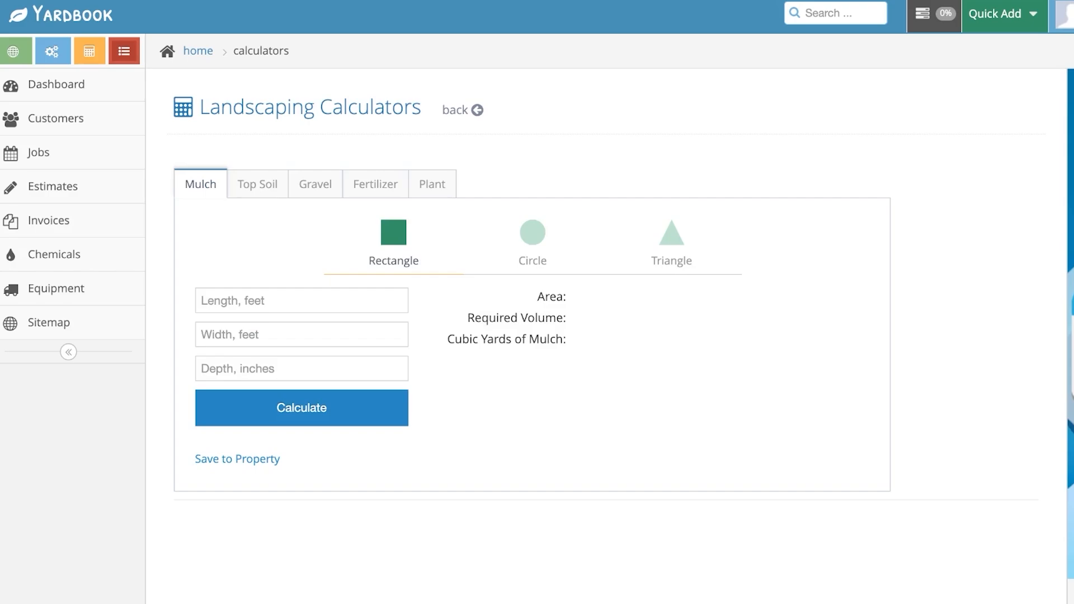
click(124, 51)
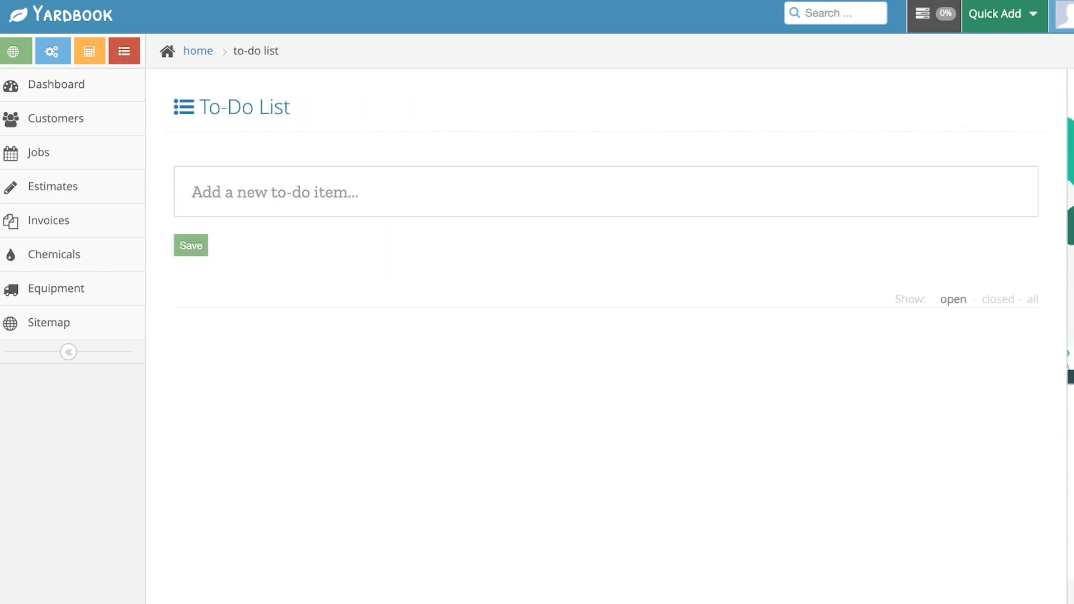
click(1002, 13)
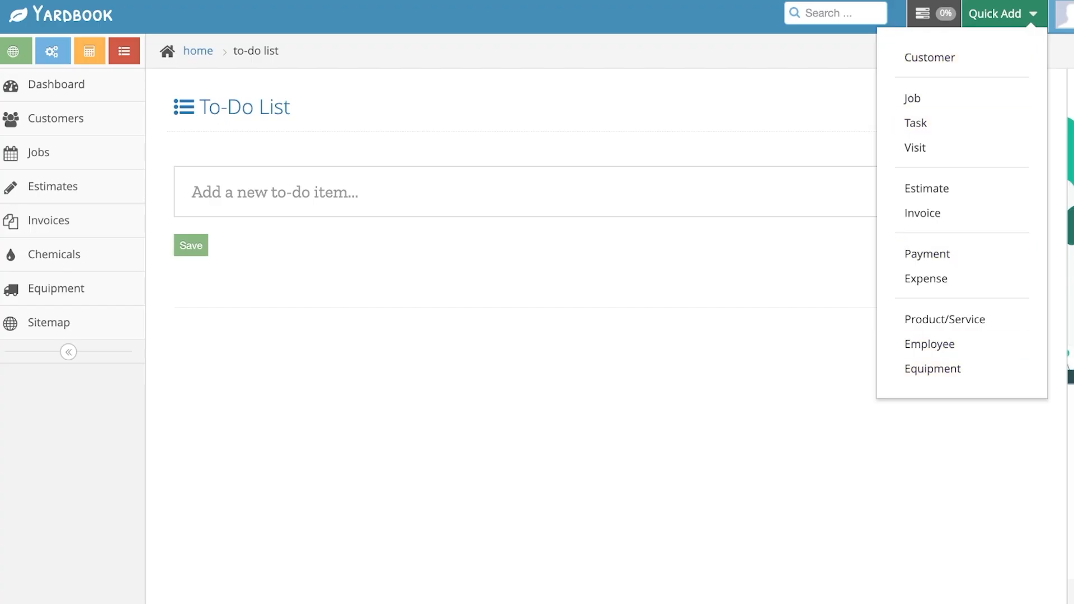
mouse_move(926, 188)
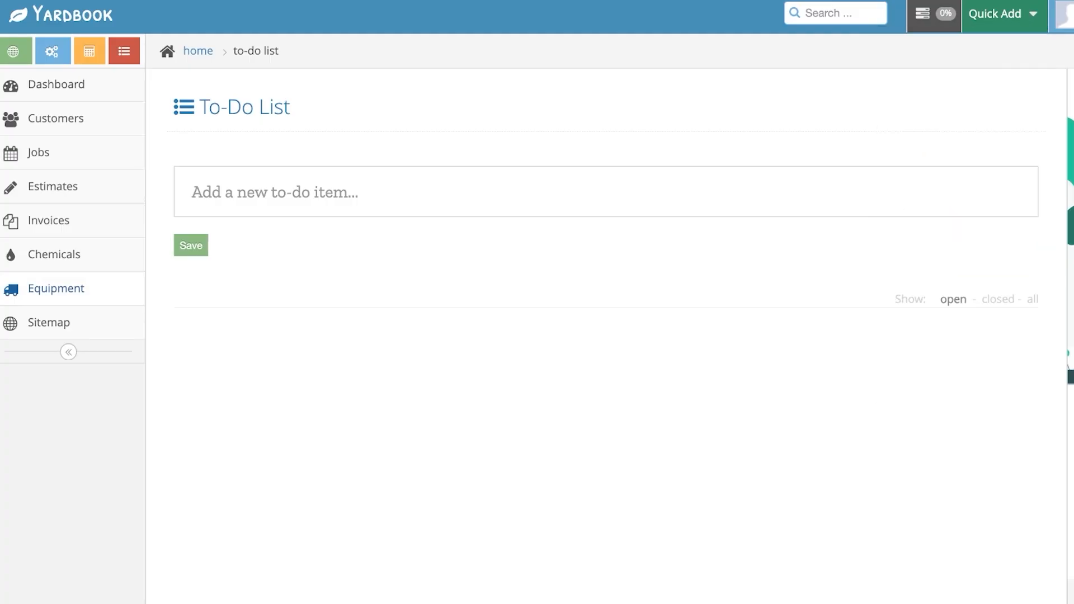
click(1060, 14)
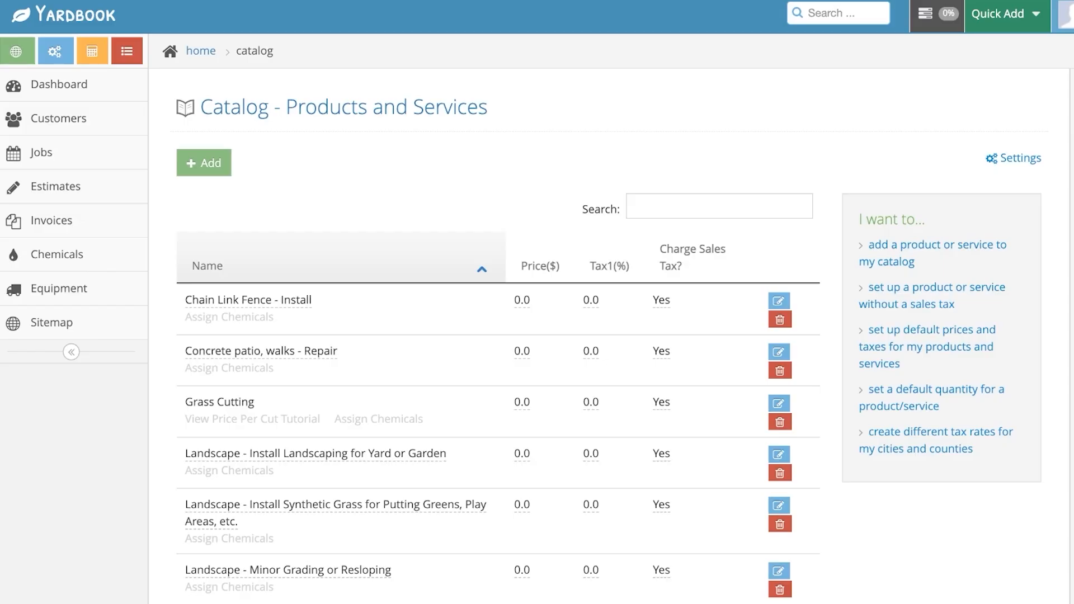
Fill in catalog service prices, starting with $77 for Chain Link Fence - Install
scroll(down, 3)
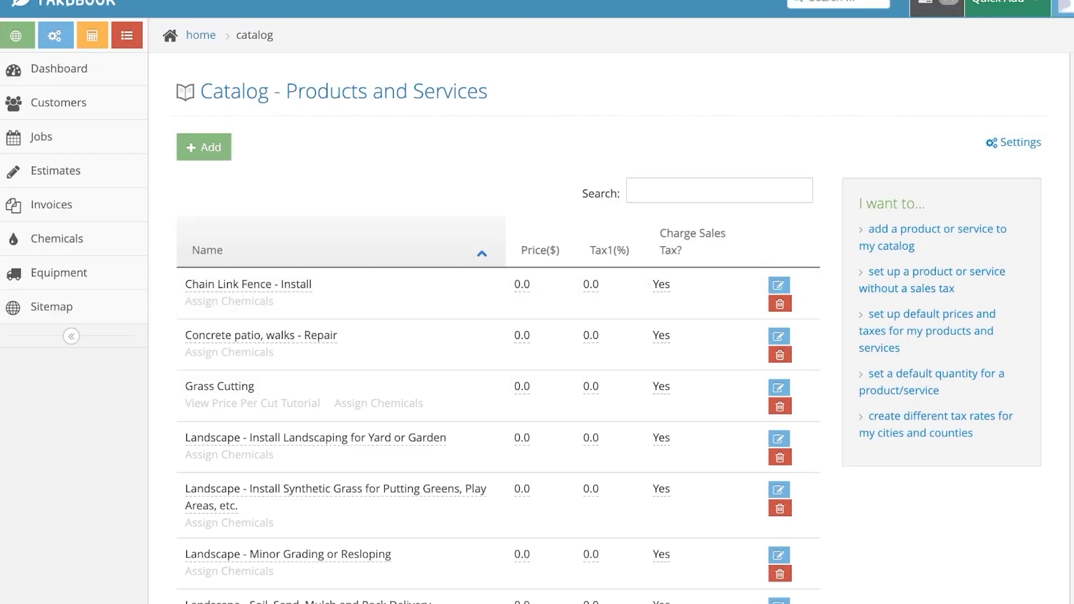
scroll(down, 3)
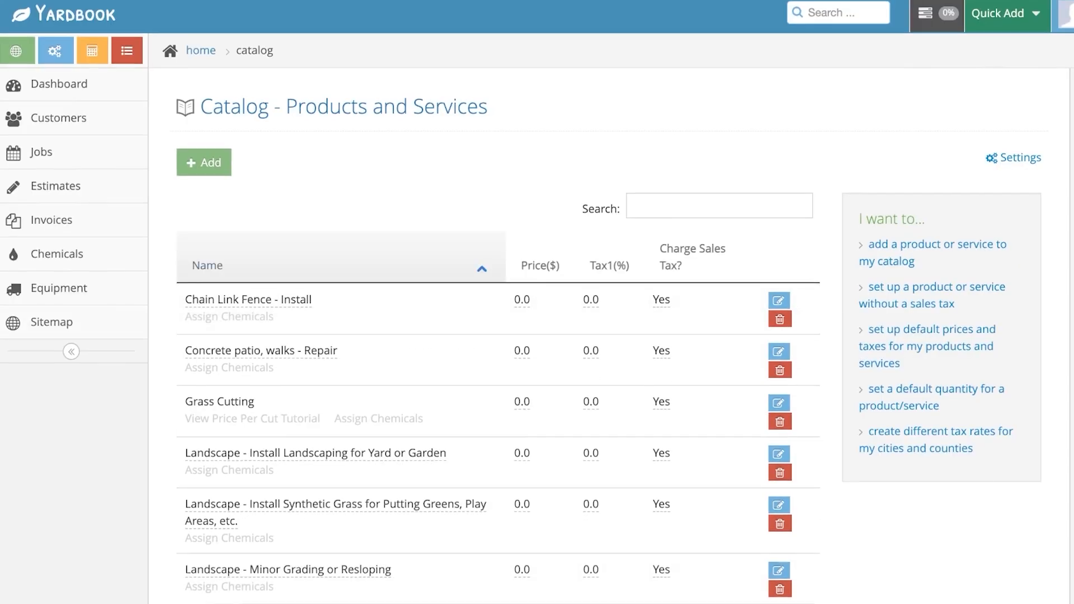
scroll(down, 3)
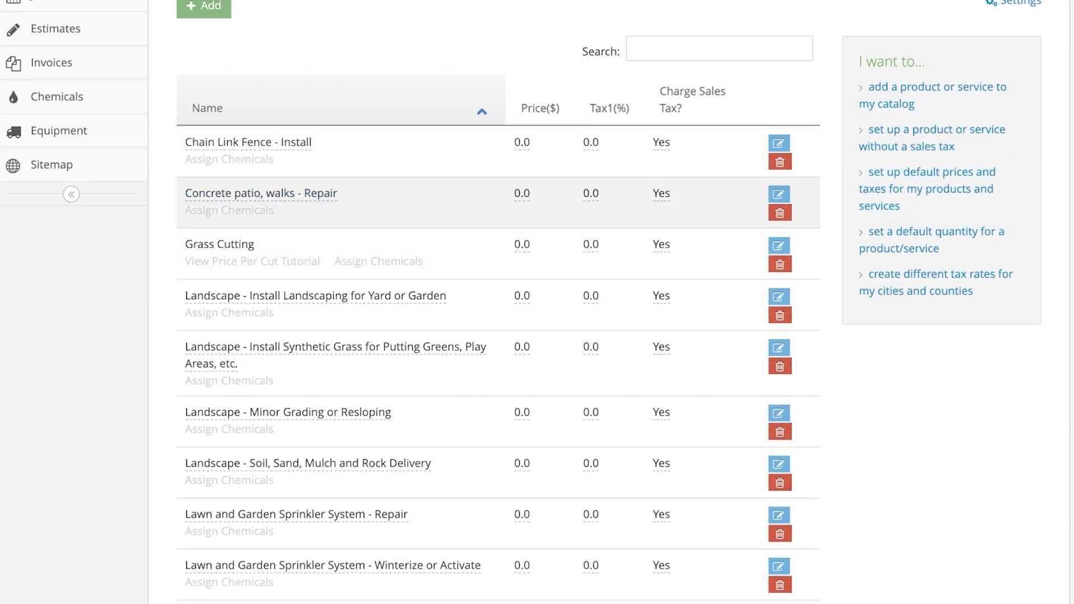
scroll(down, 3)
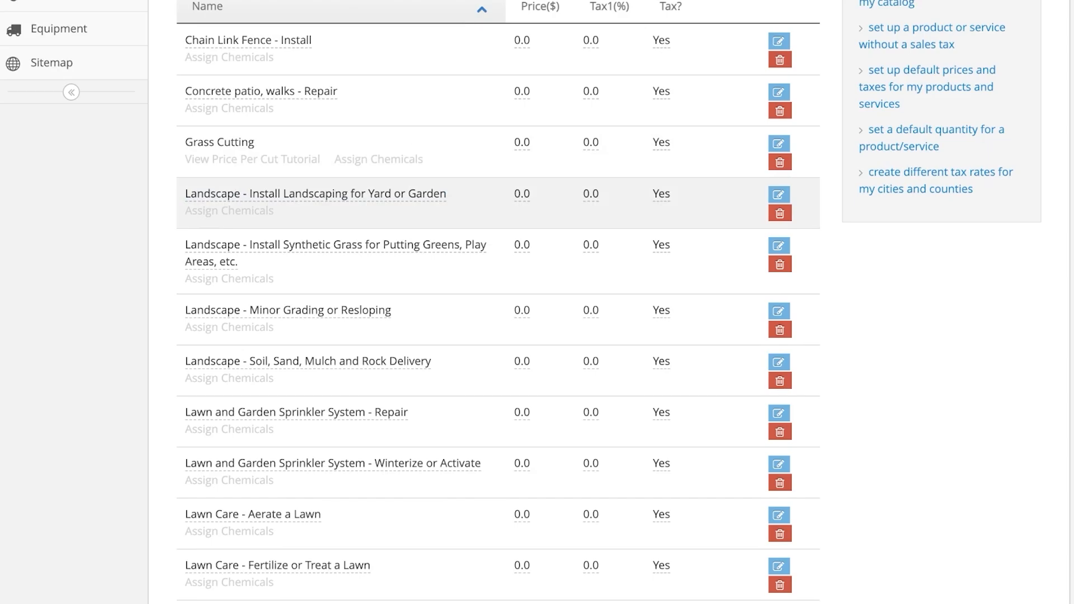
scroll(down, 3)
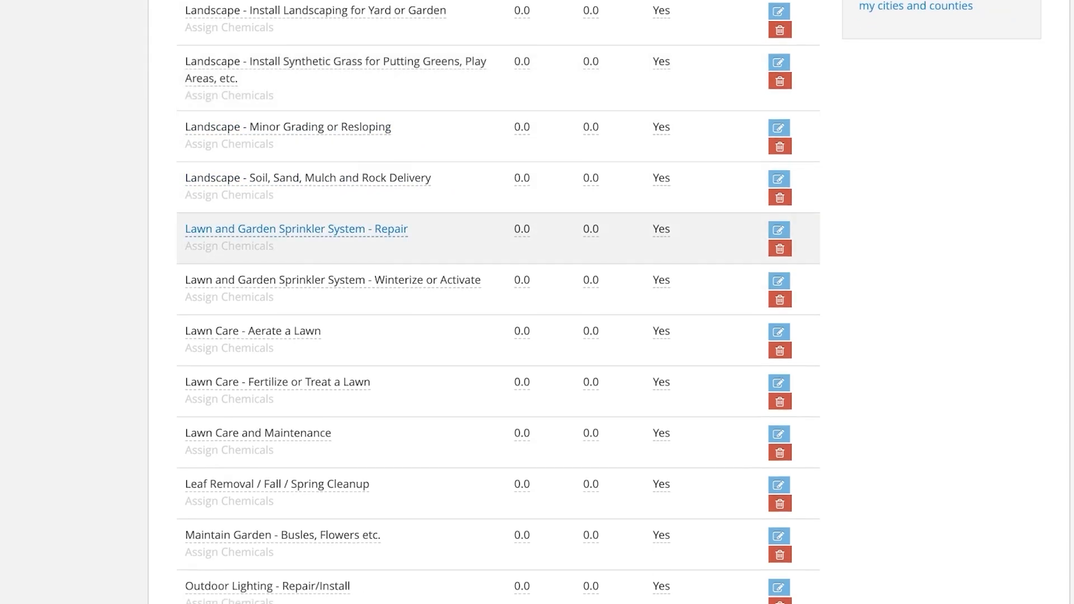
scroll(down, 3)
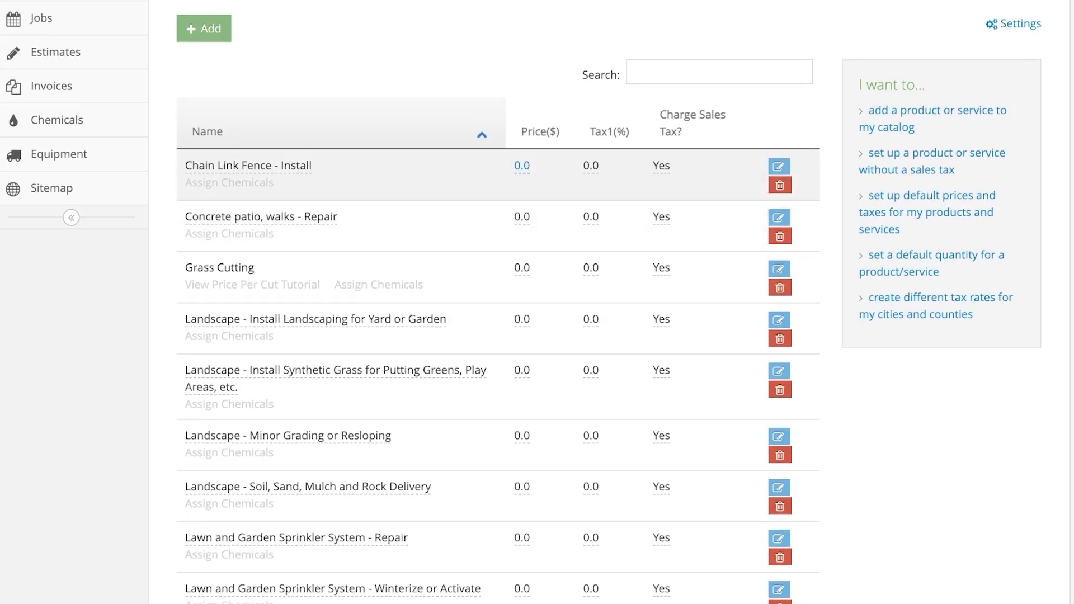
click(522, 165)
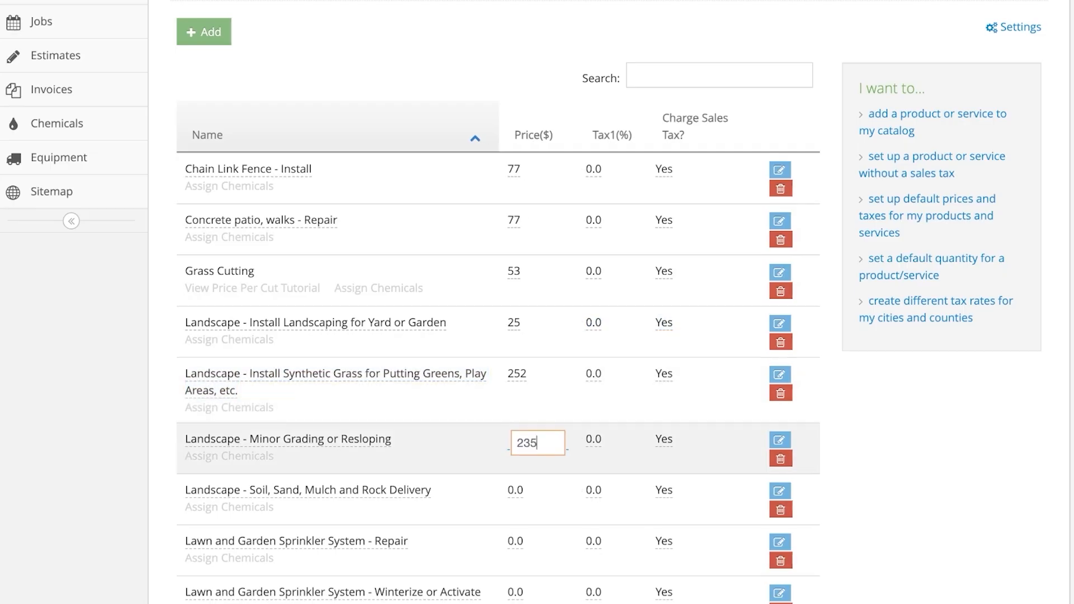
scroll(down, 3)
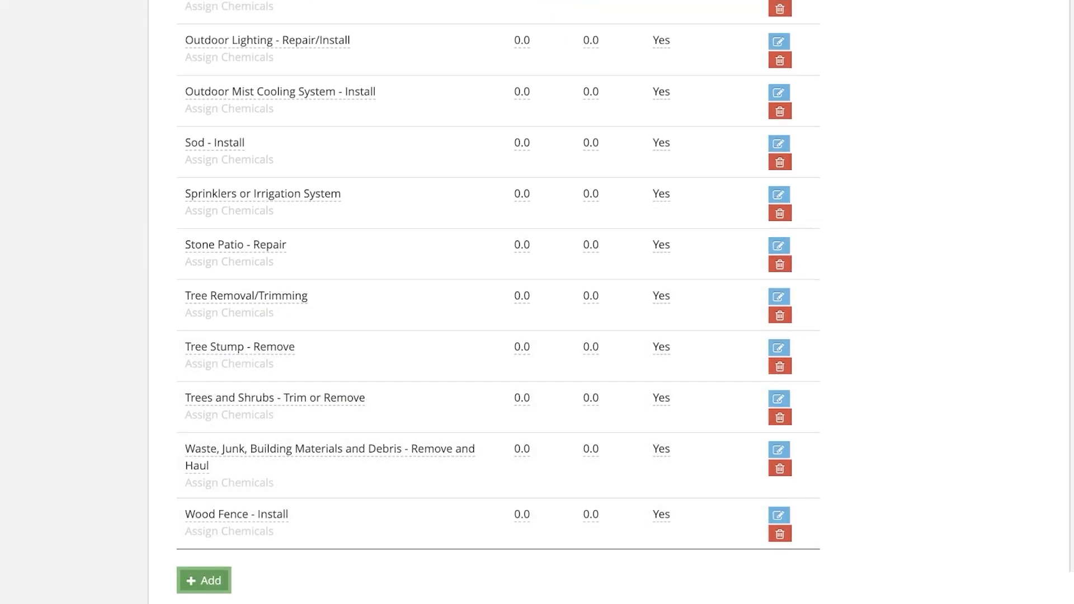
Start a new catalog item named Monthly Lawn Cut Service, keeping type Service
click(204, 580)
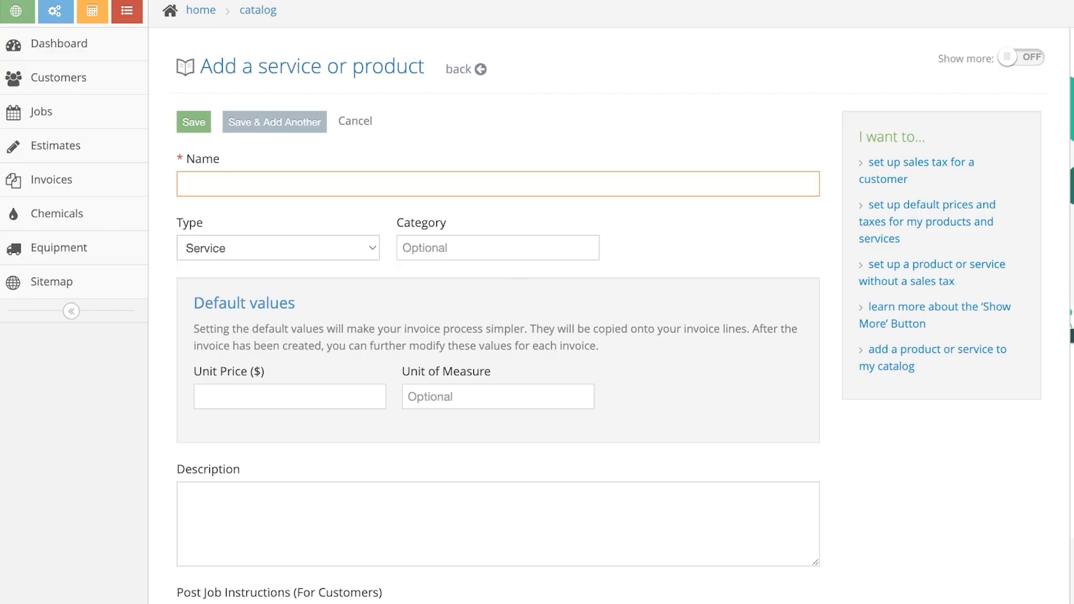
text(Monthly Lawn)
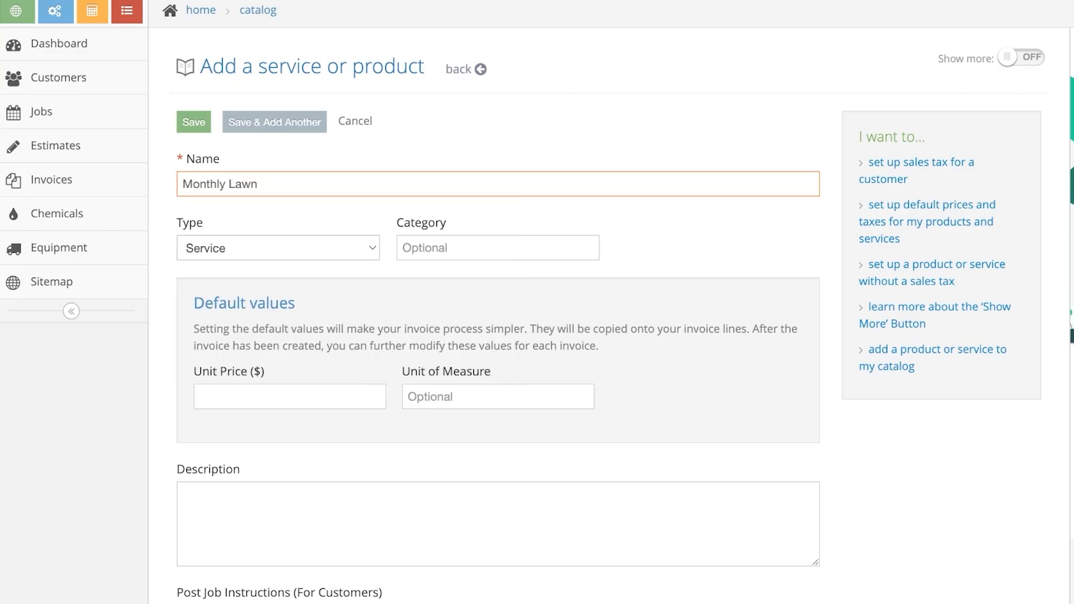
text(Cut)
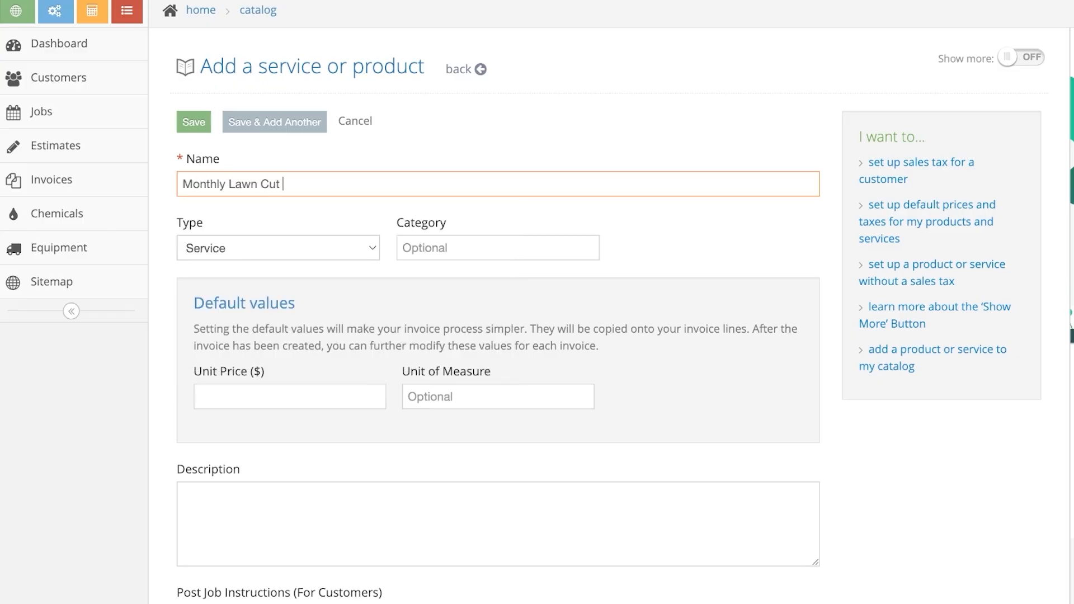
text(Service)
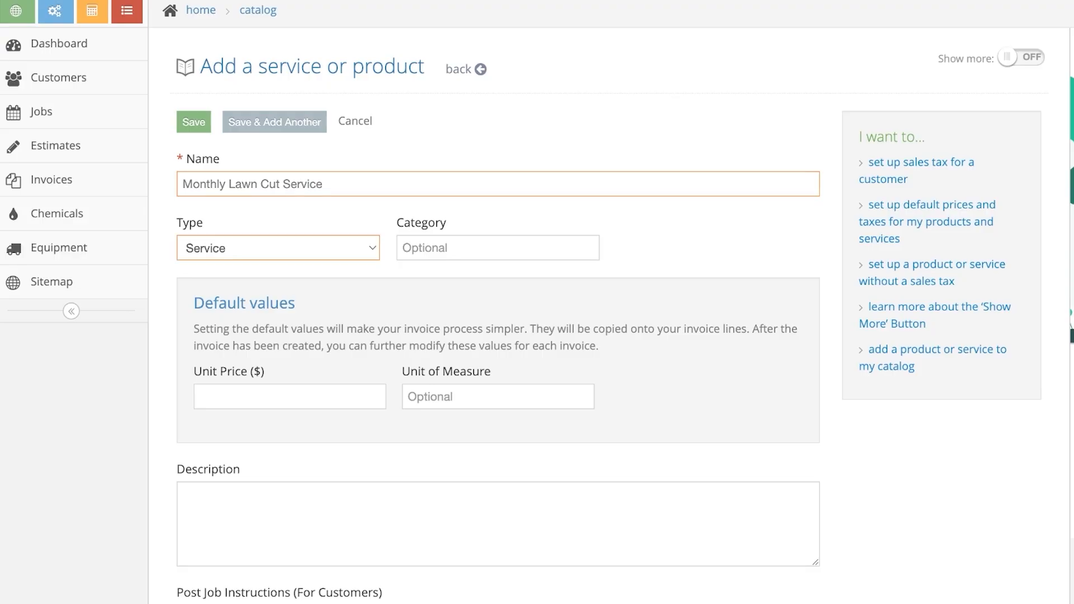
click(278, 247)
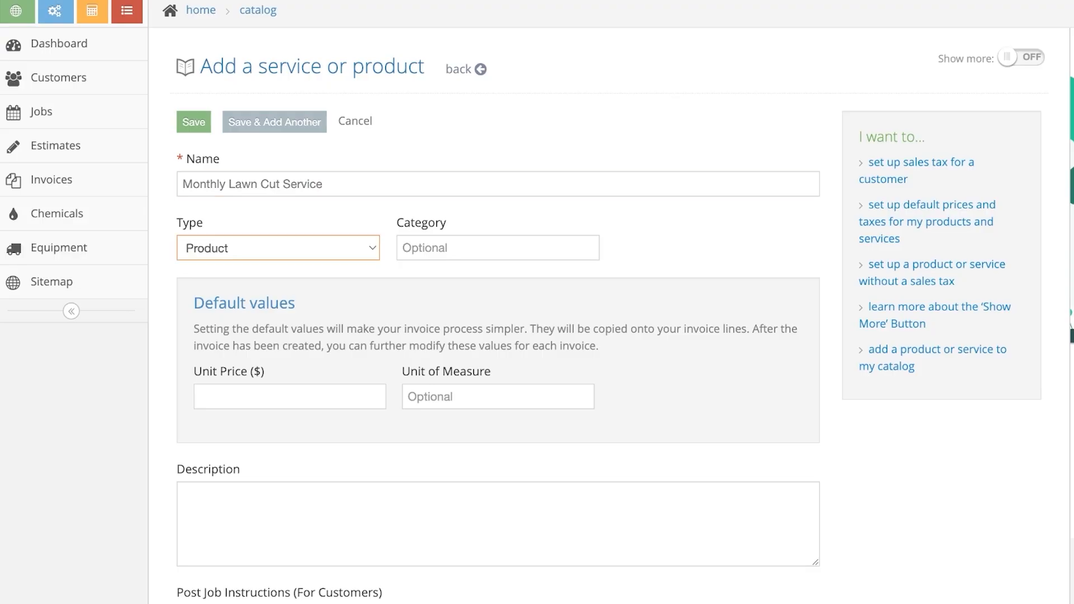
click(278, 248)
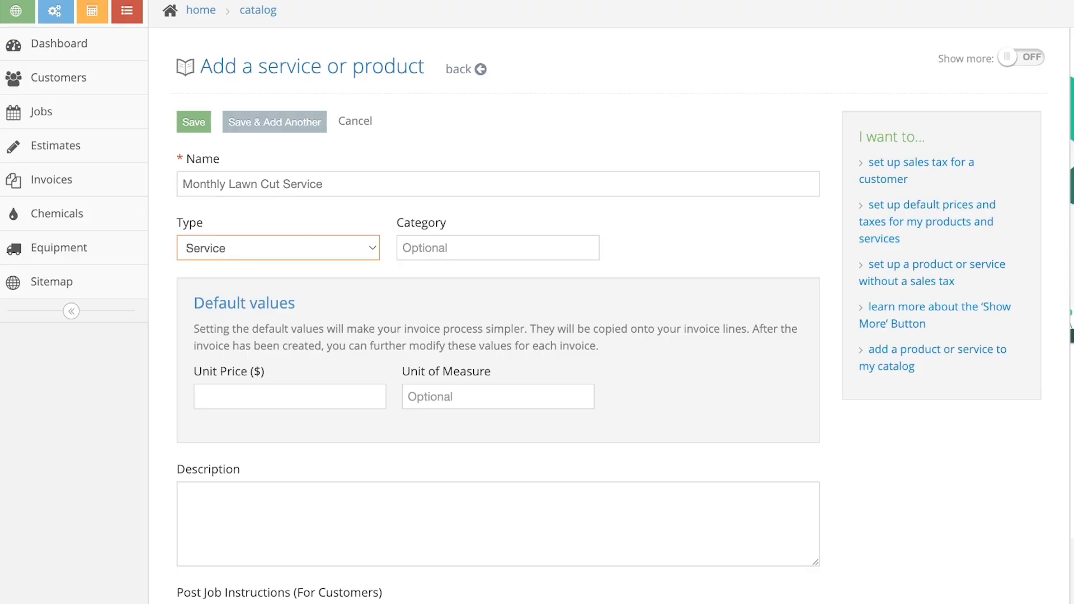
Set unit price 100 and unit of measure 10sqft, and save the item
click(497, 248)
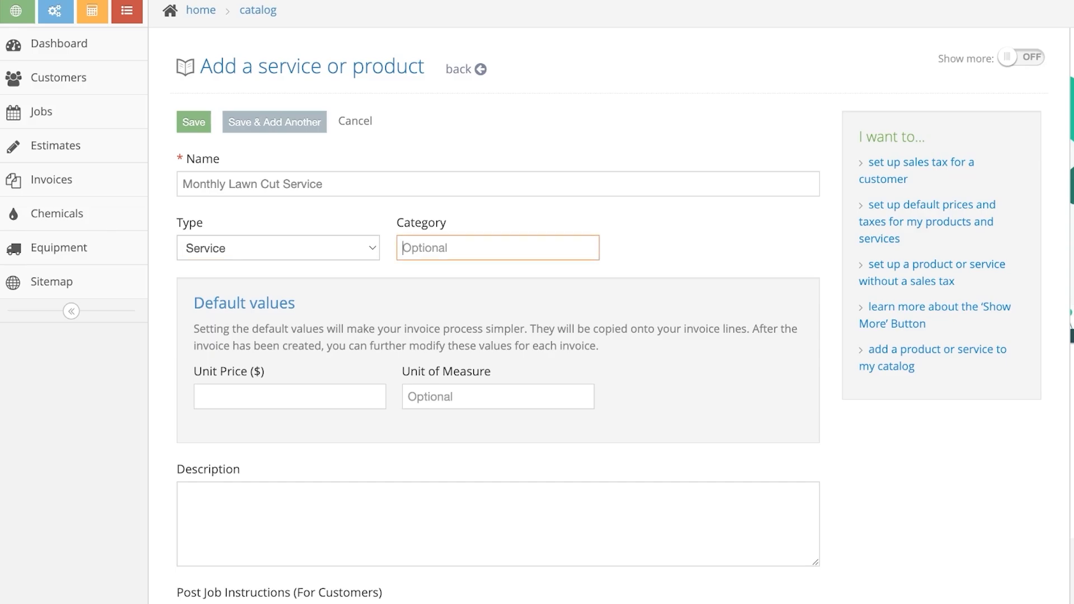
text(100)
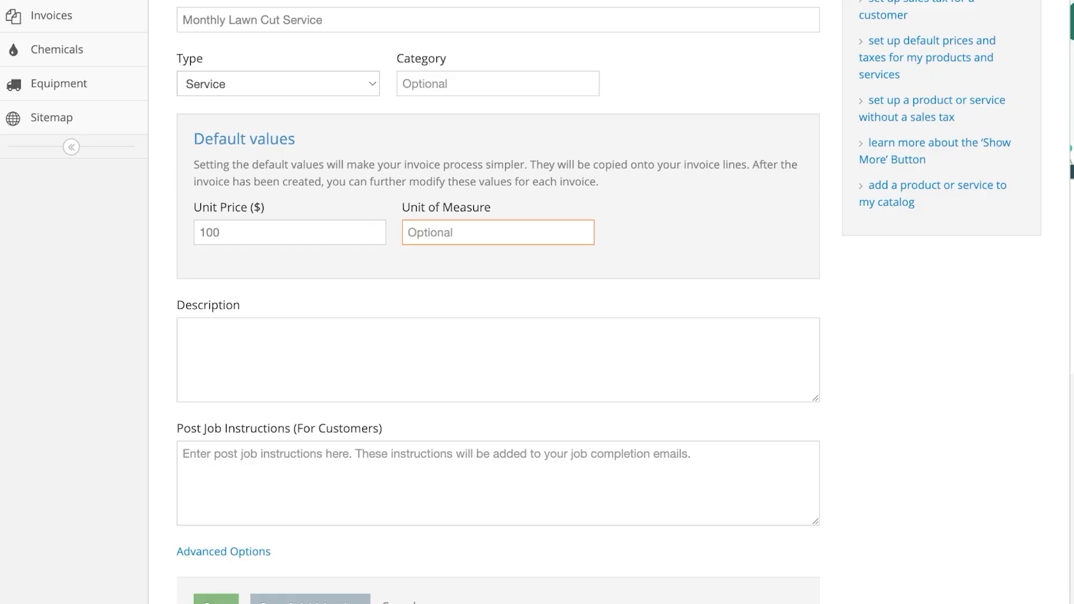
text(10sqft)
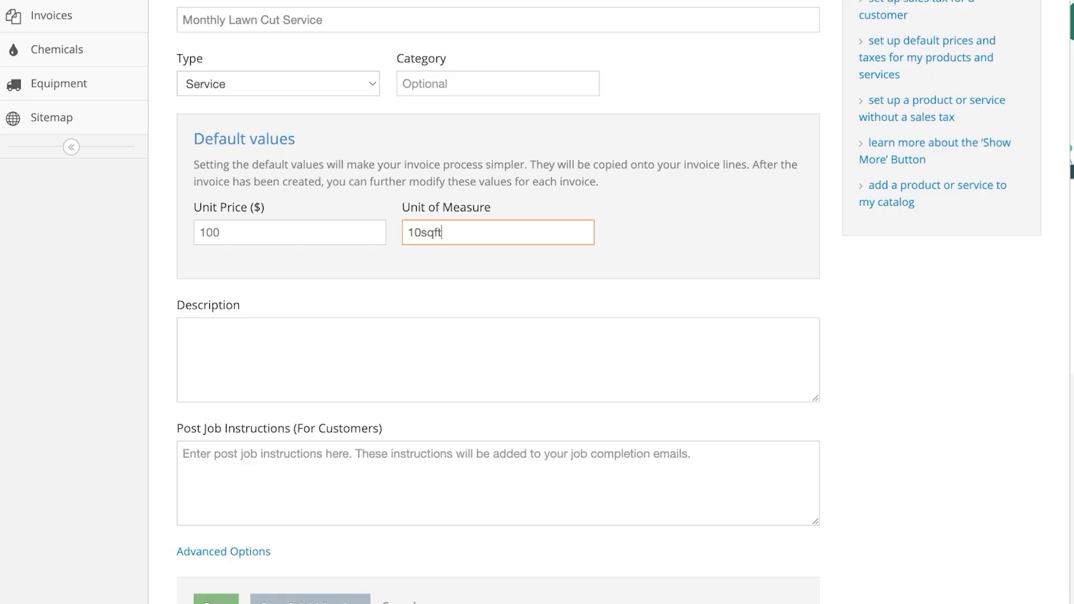
scroll(down, 3)
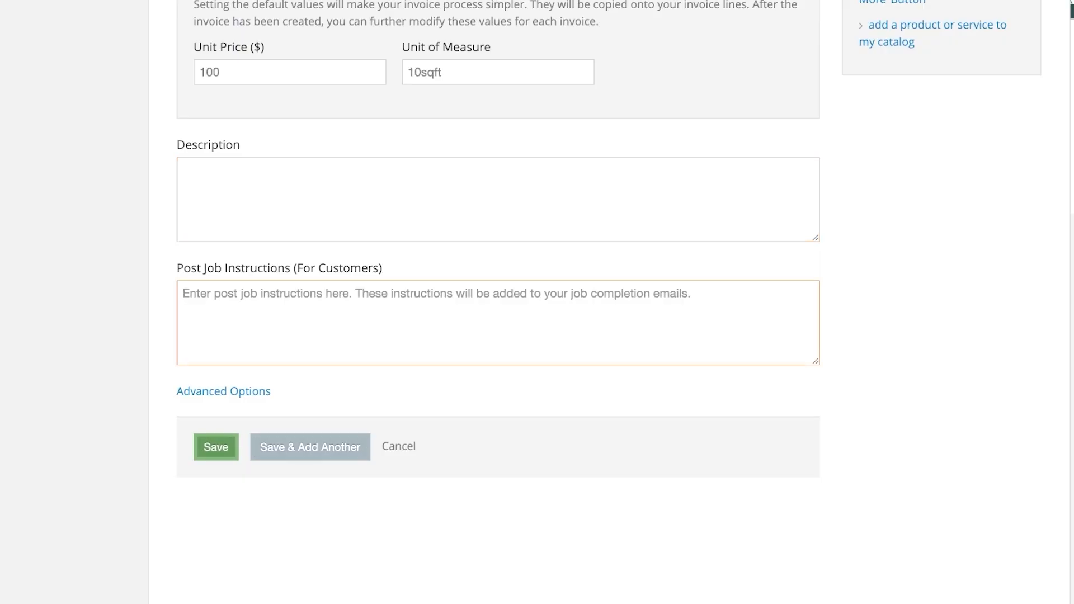
click(215, 446)
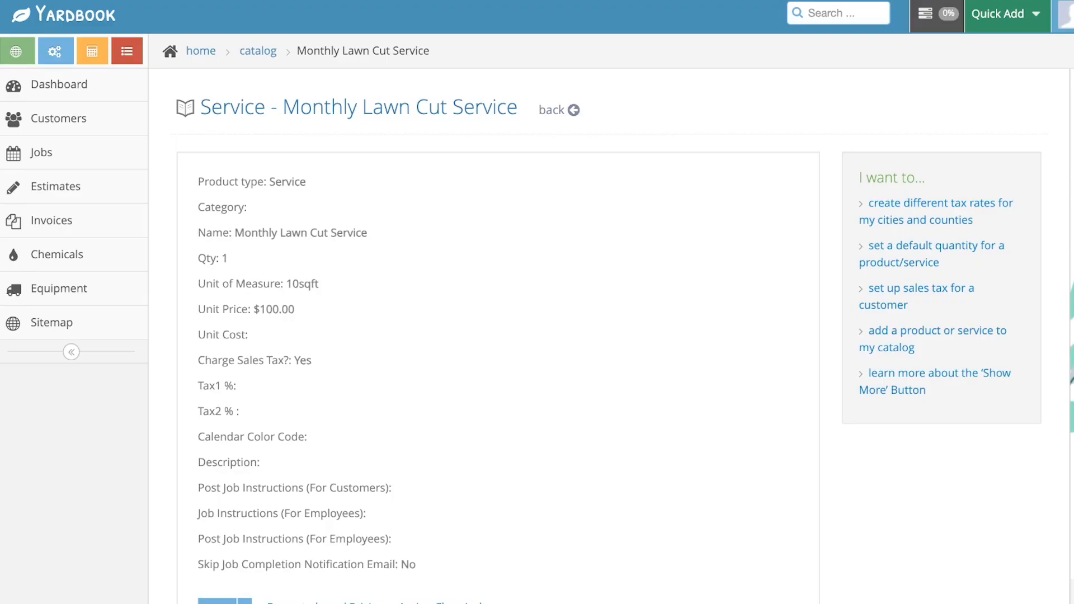
Use the catalog breadcrumb to go back to the Catalog - Products and Services list
scroll(down, 3)
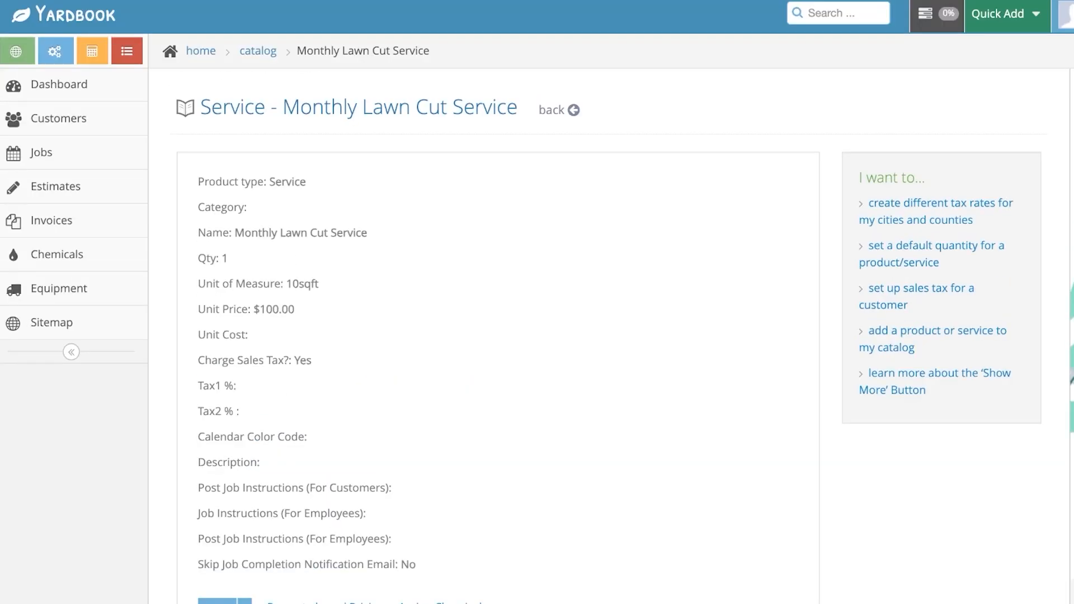
scroll(down, 3)
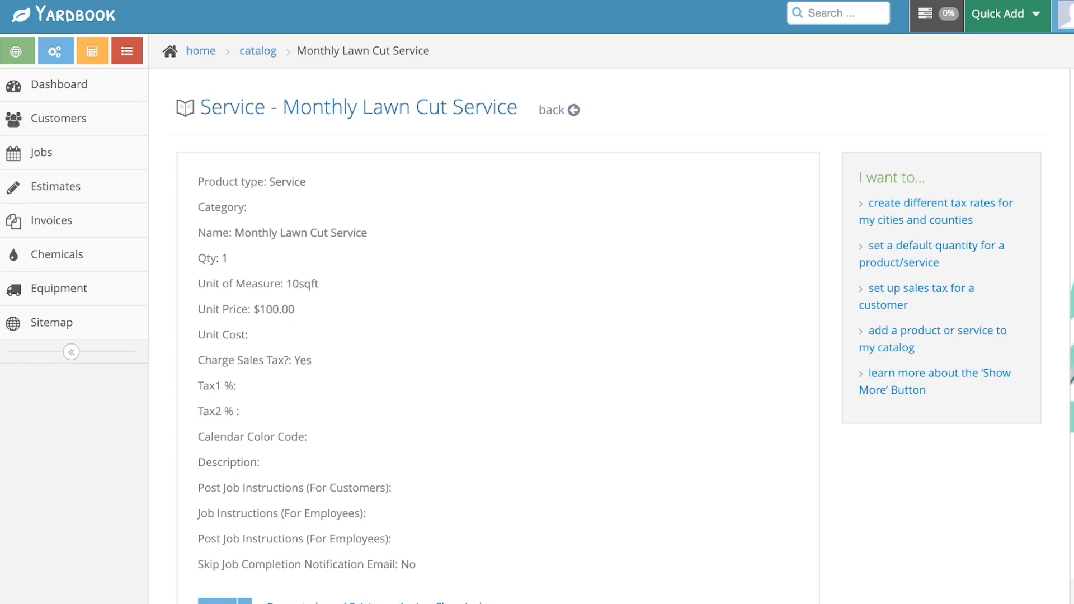
click(257, 50)
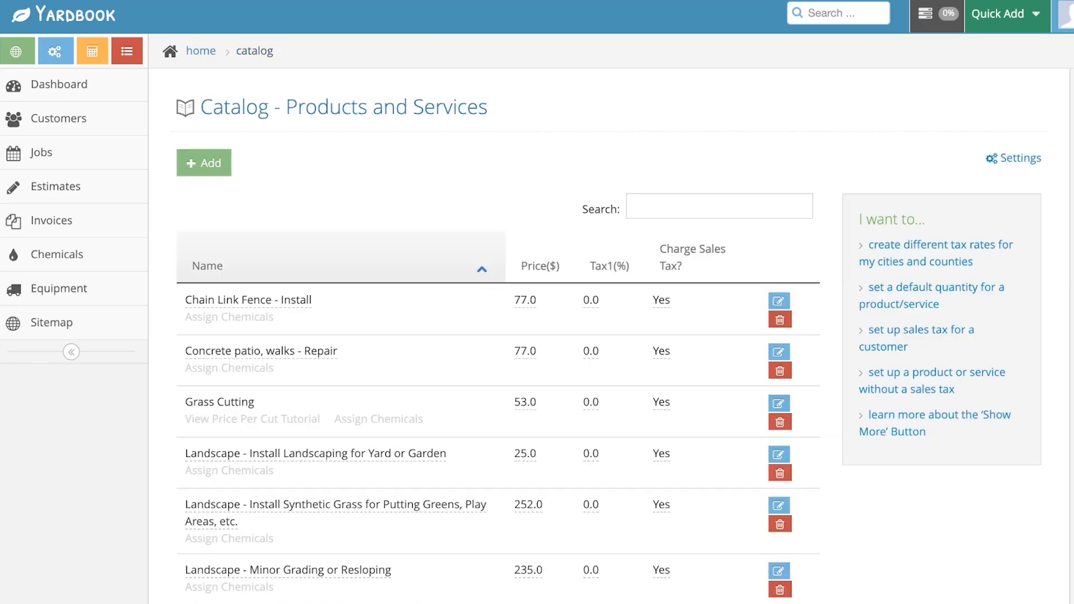
scroll(down, 3)
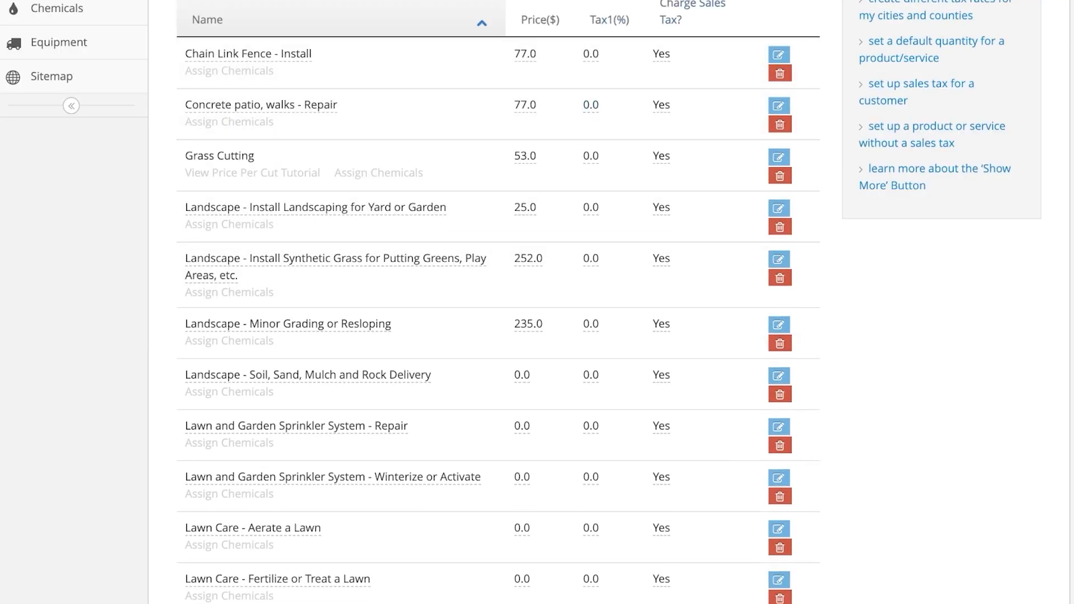
scroll(down, 3)
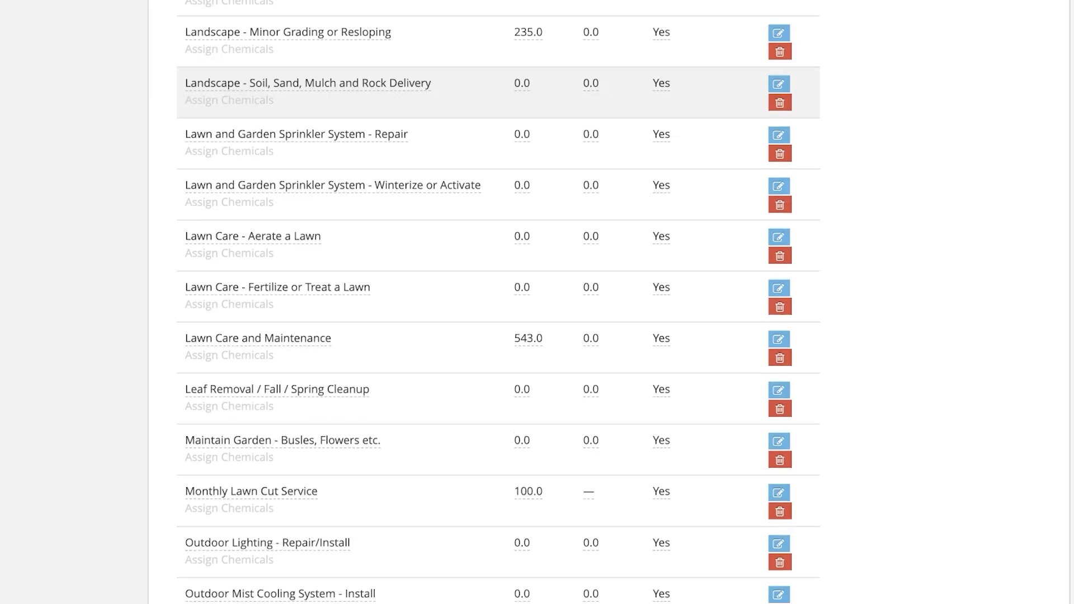
click(1000, 15)
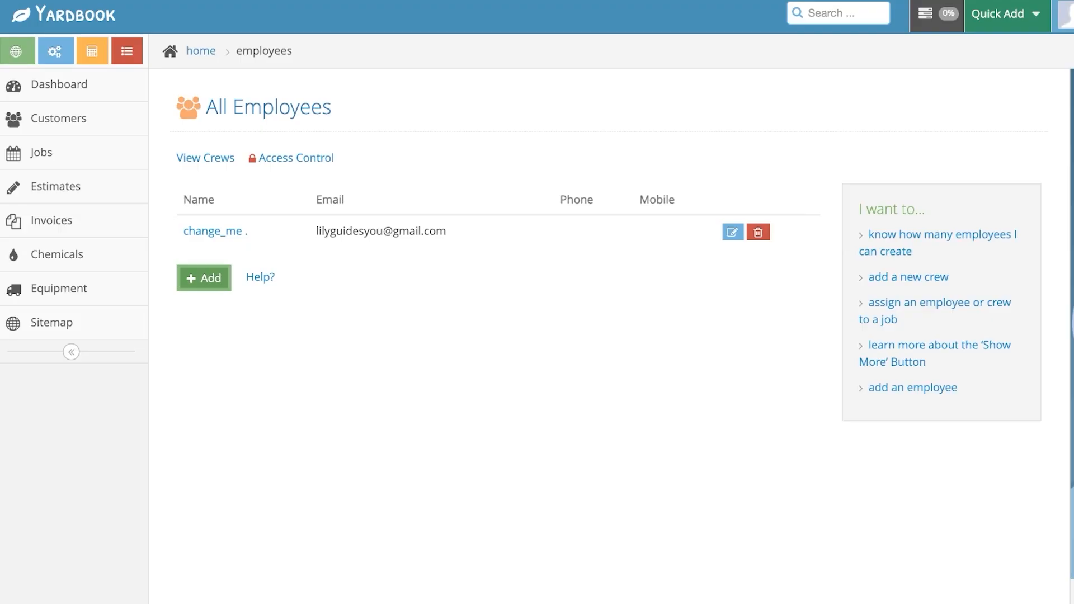
Navigate to the Settings page with the company logo upload
click(204, 277)
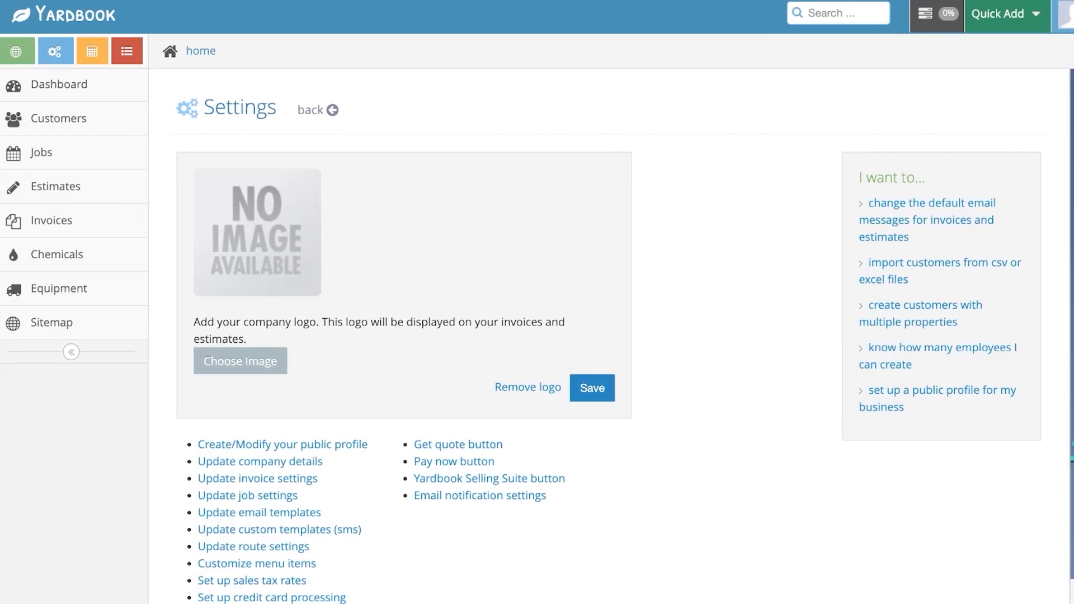
Choose the logo PNG image and save it as the company logo
scroll(down, 3)
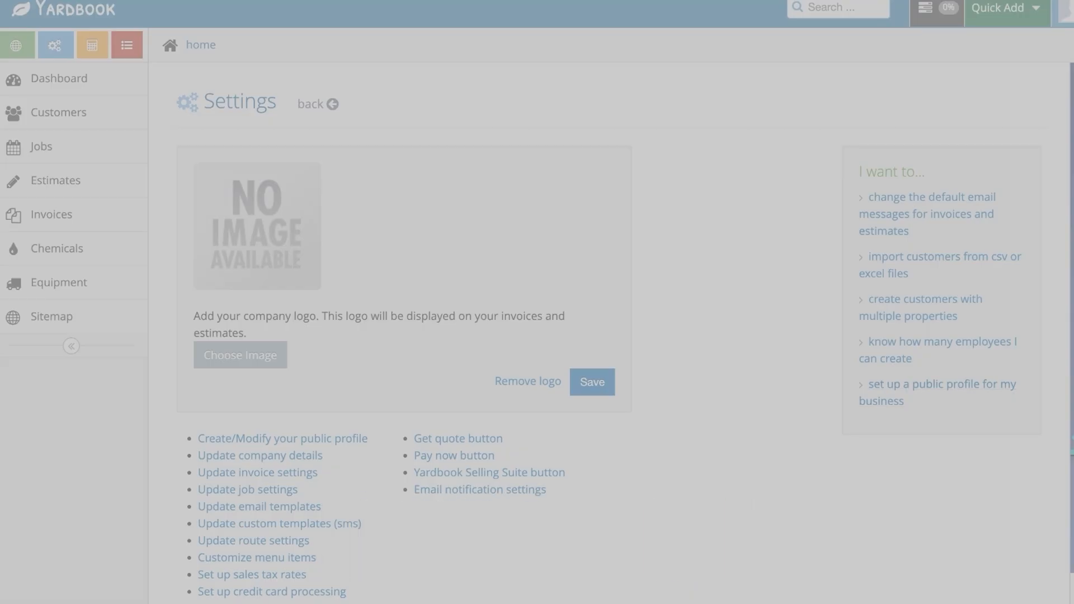
click(240, 354)
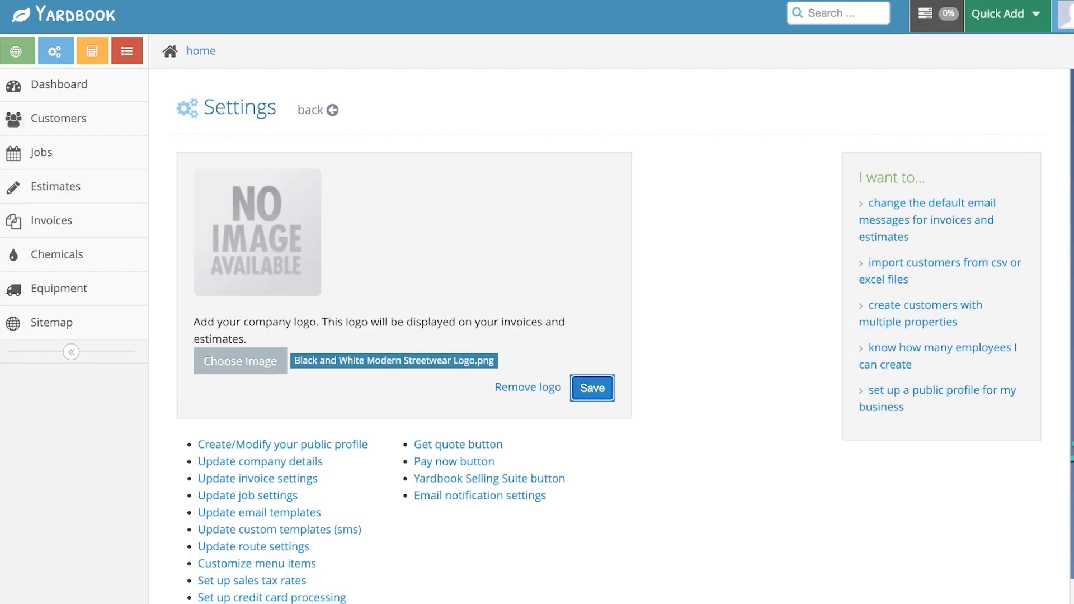
click(591, 388)
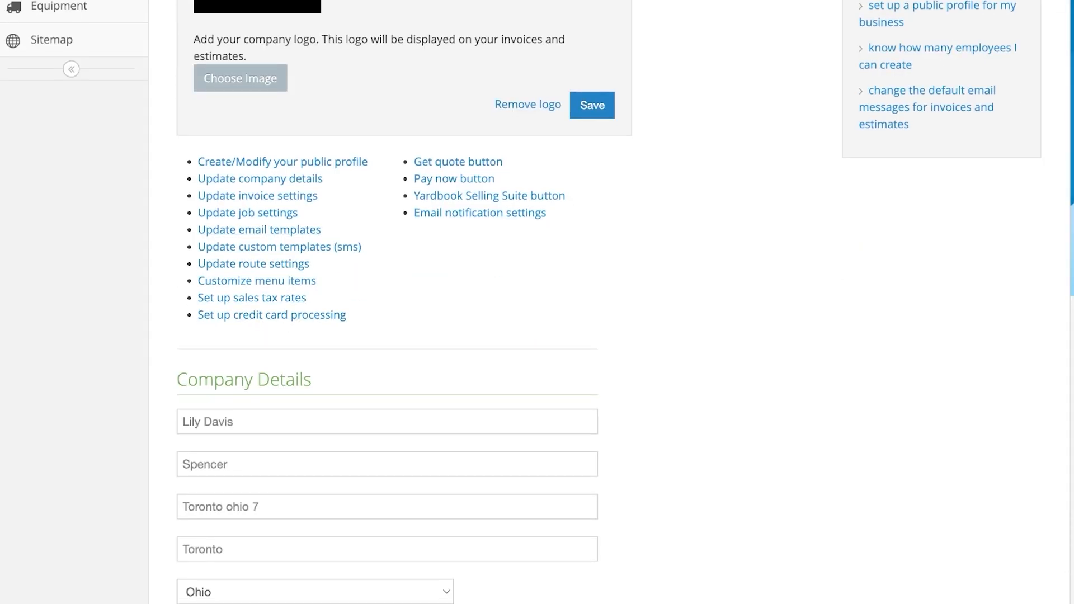
mouse_move(258, 196)
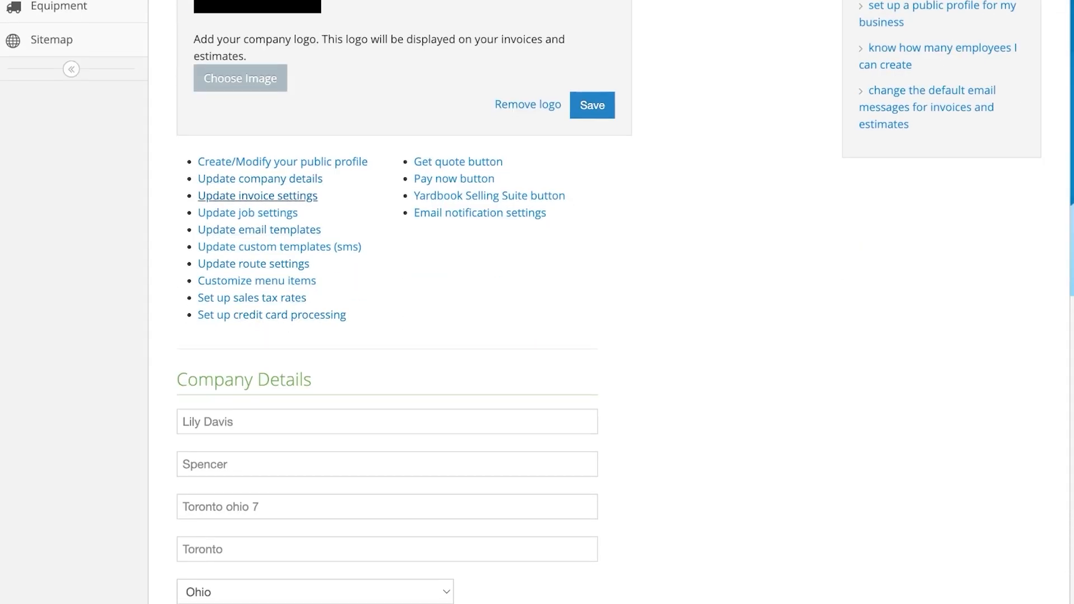
mouse_move(455, 179)
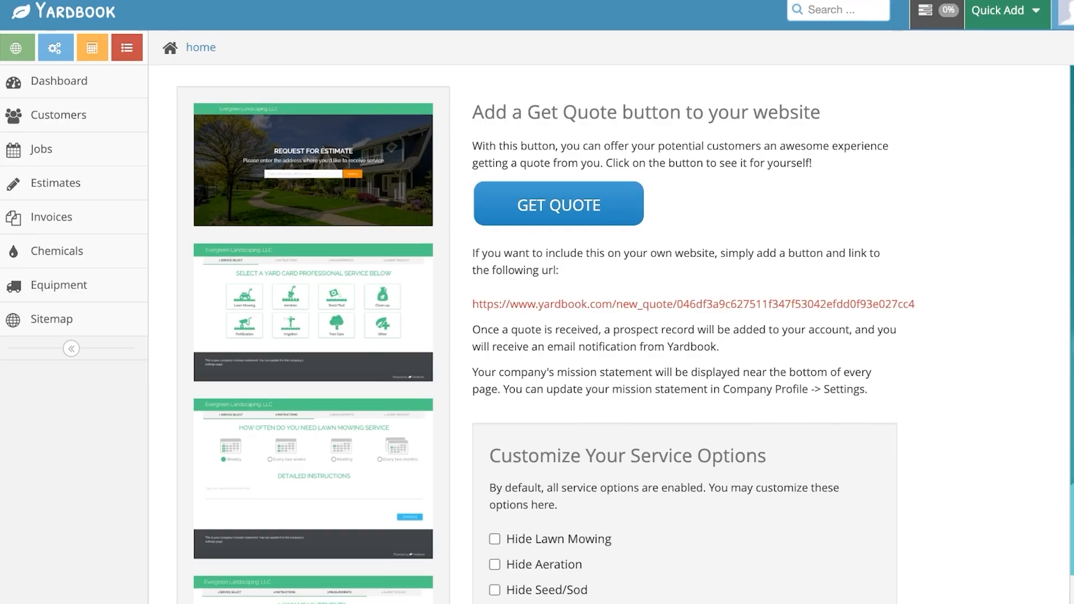
Scroll through the Get Quote button page and its service options
scroll(down, 3)
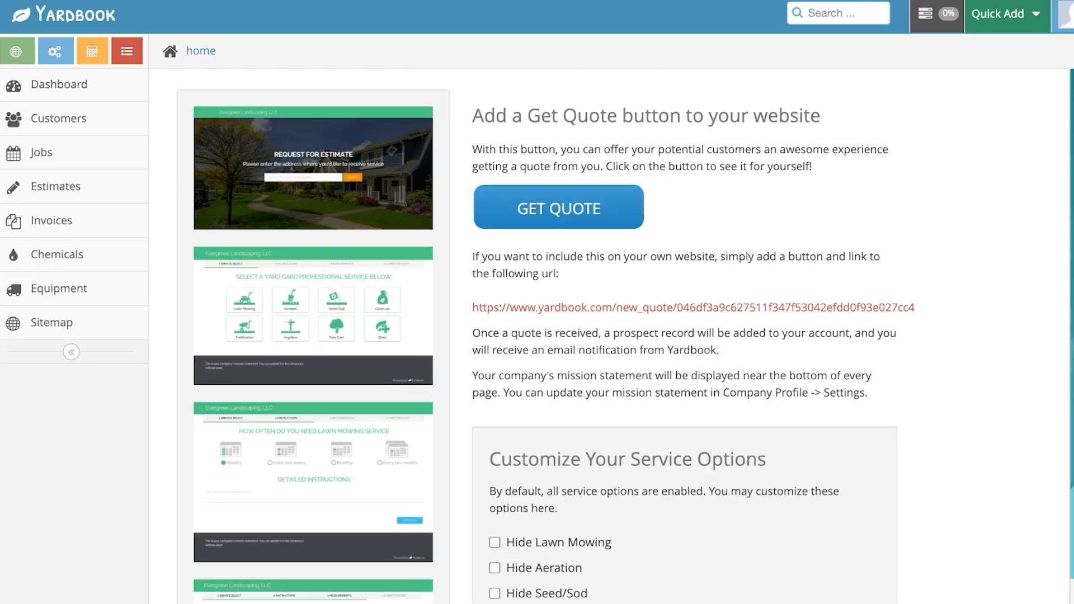
mouse_move(51, 322)
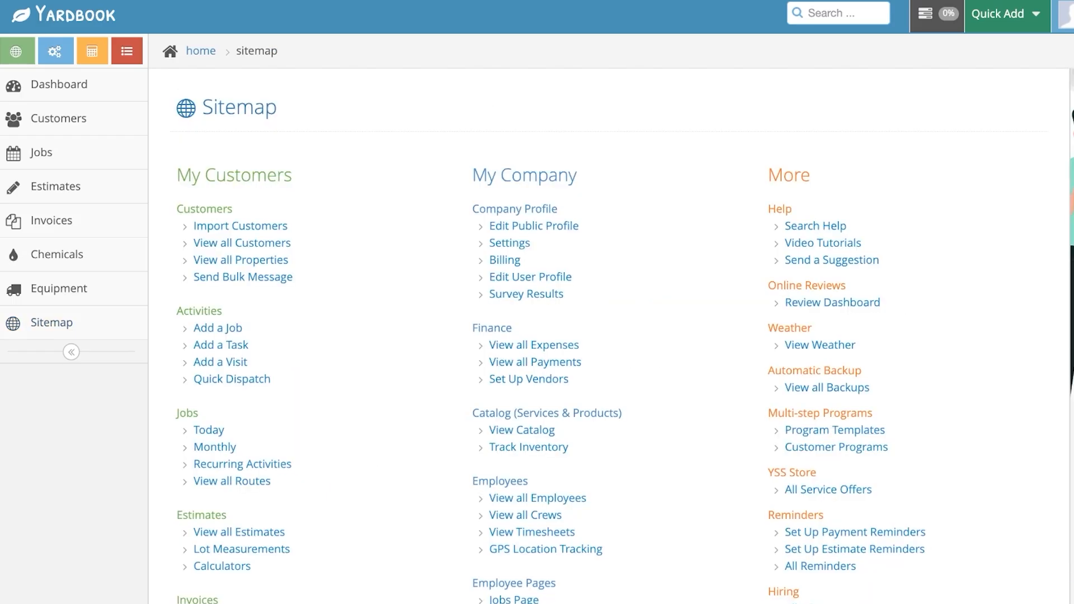
Scroll through the account sitemap page while the dashboard reloads
scroll(down, 3)
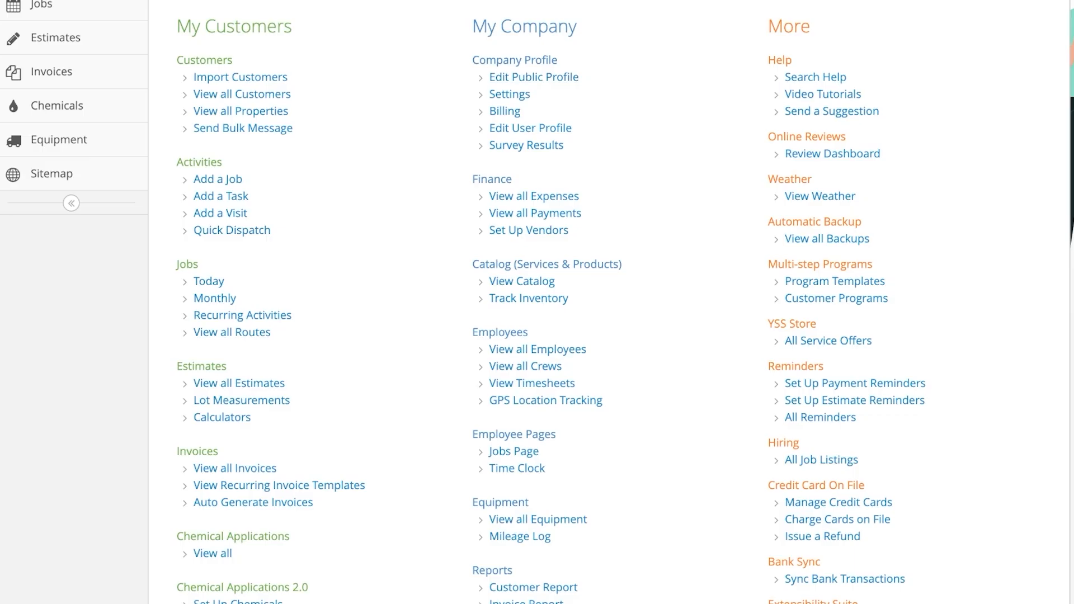
scroll(up, 3)
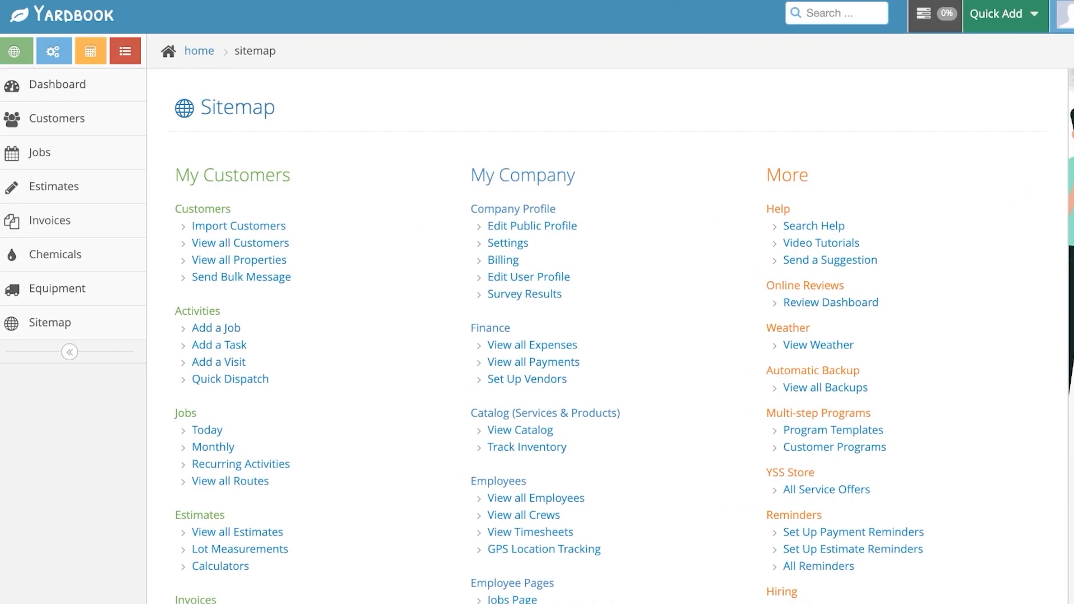
scroll(down, 3)
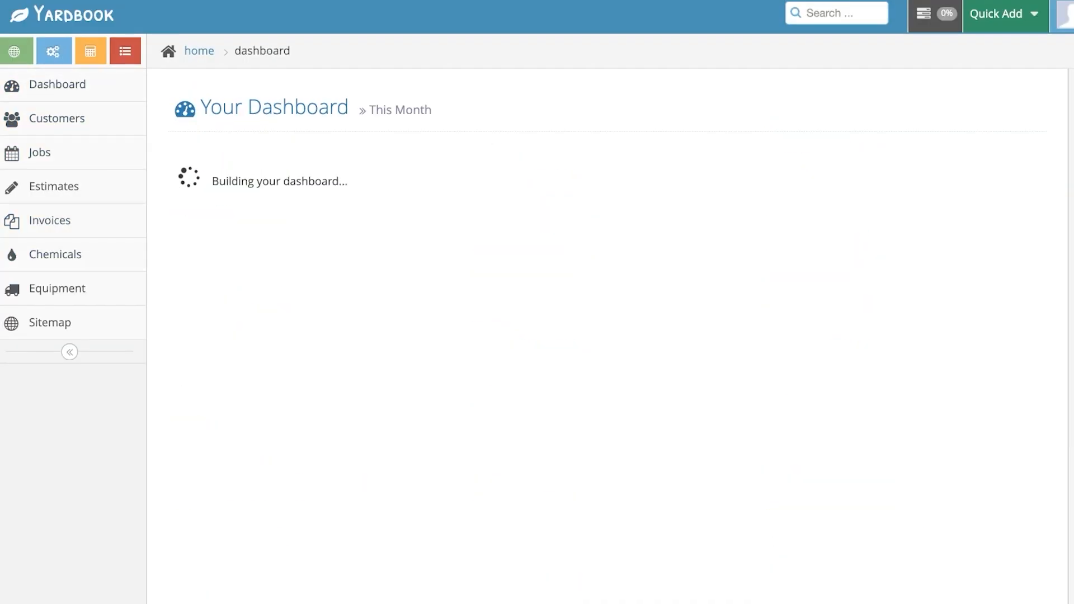
Add a customer with first name 'Katir', save, and land on today's empty List View
click(56, 118)
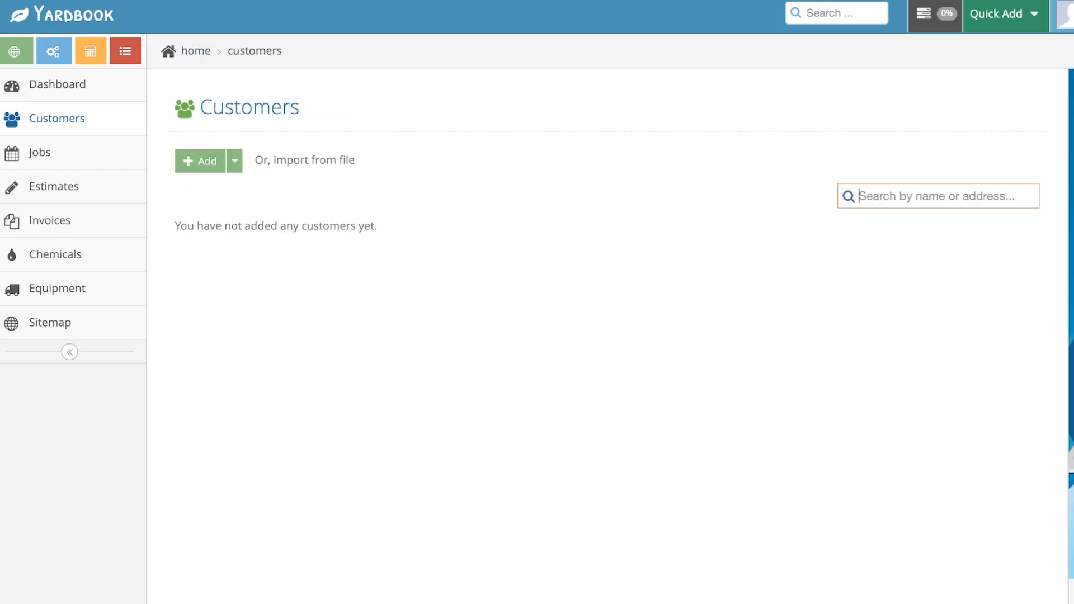
click(1004, 13)
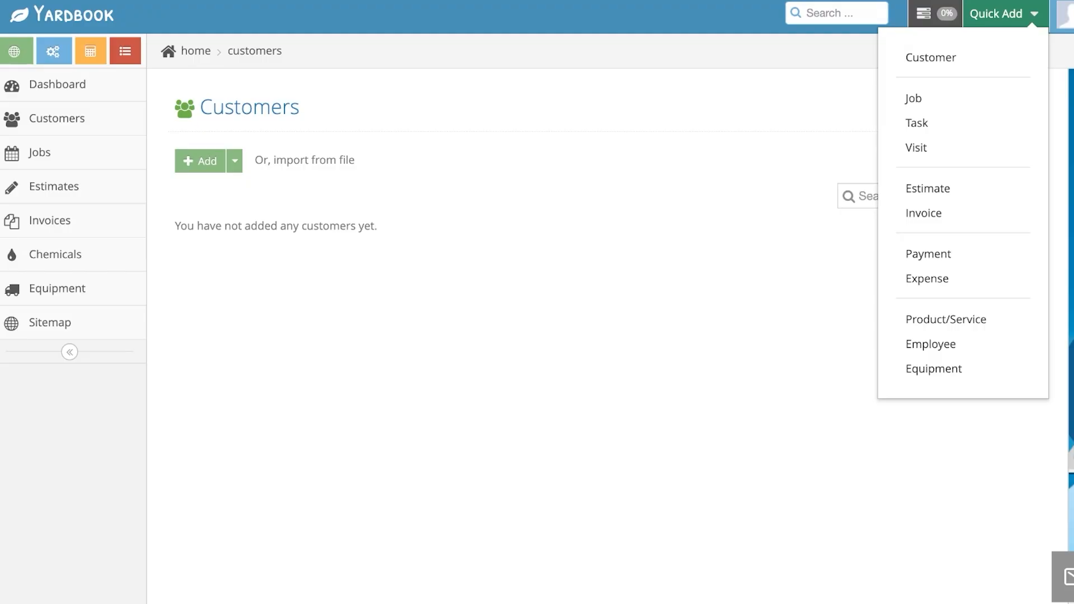
click(930, 57)
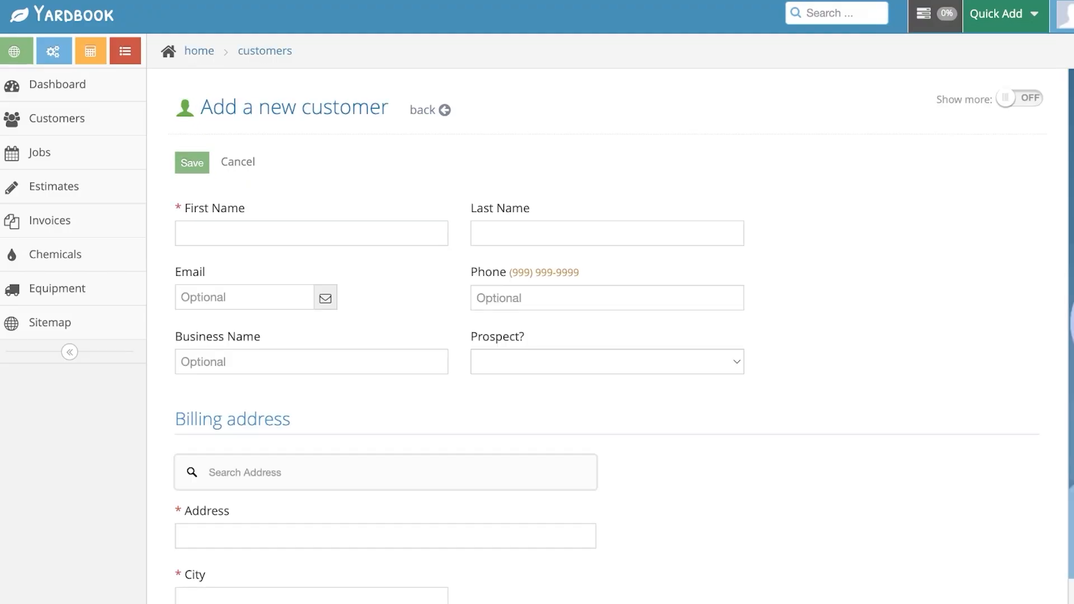
text(K)
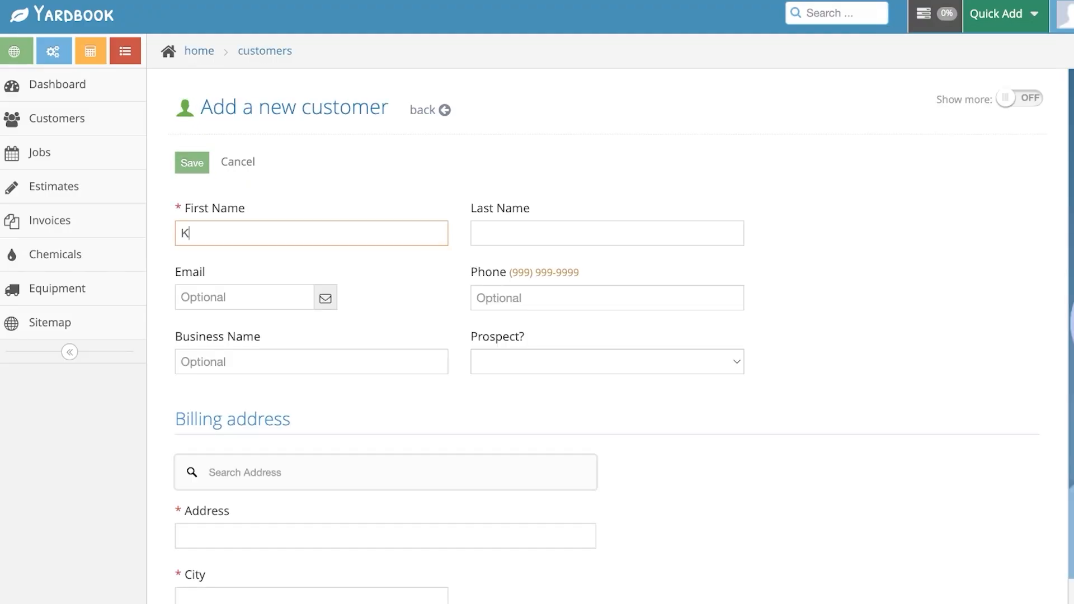
text(atir)
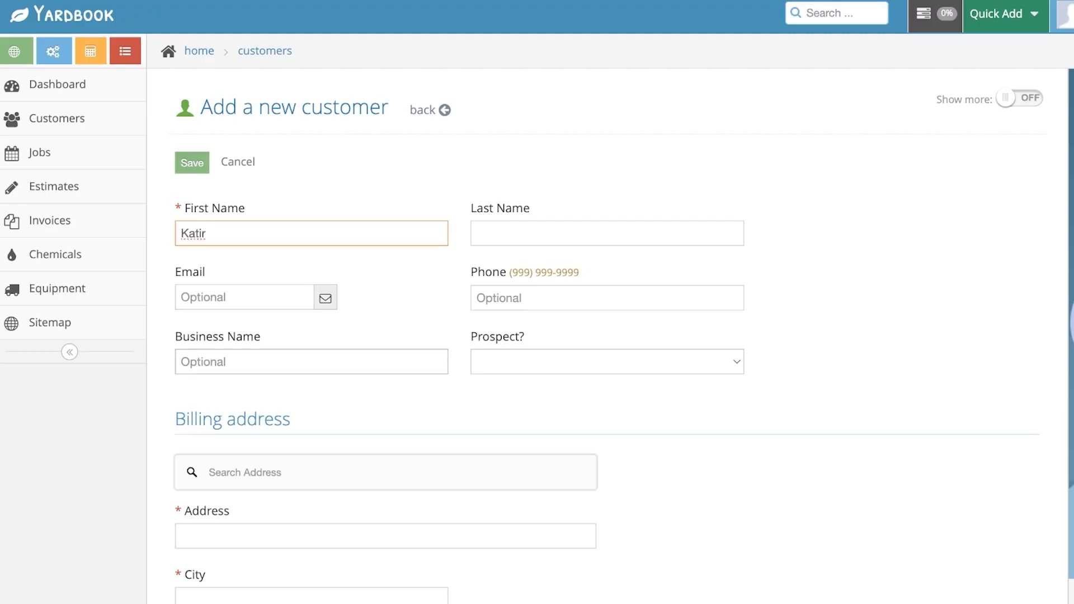
click(192, 163)
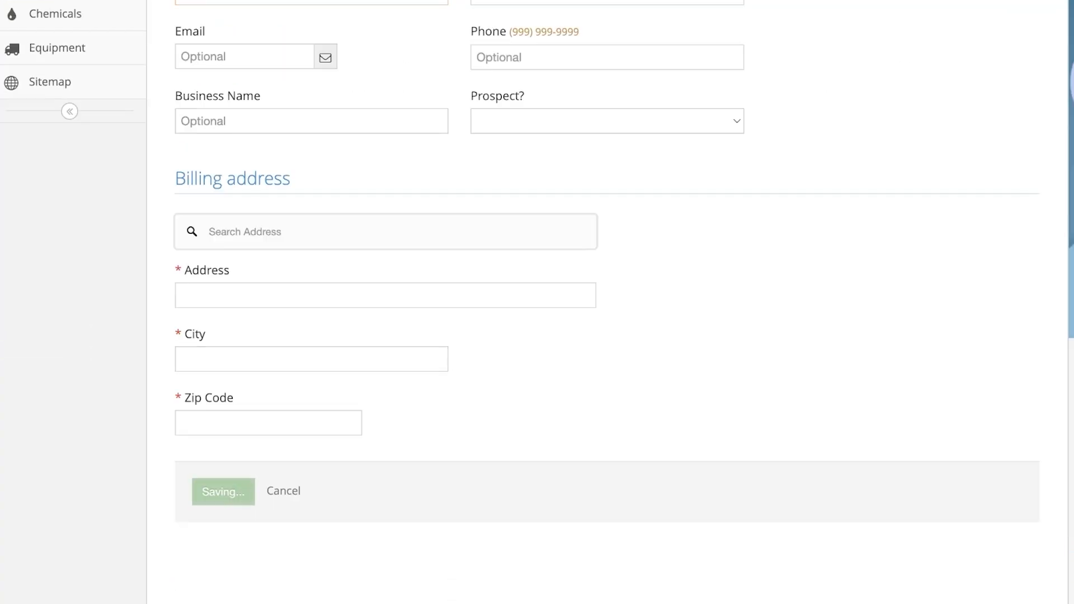
click(223, 491)
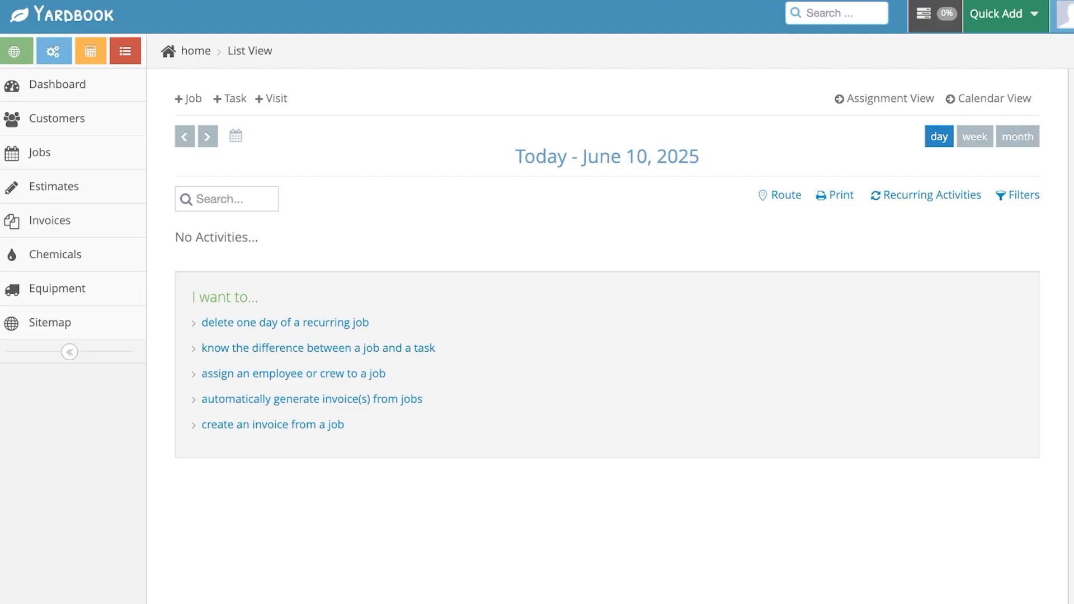
Add a new customer with first name 'katie' and save
click(55, 118)
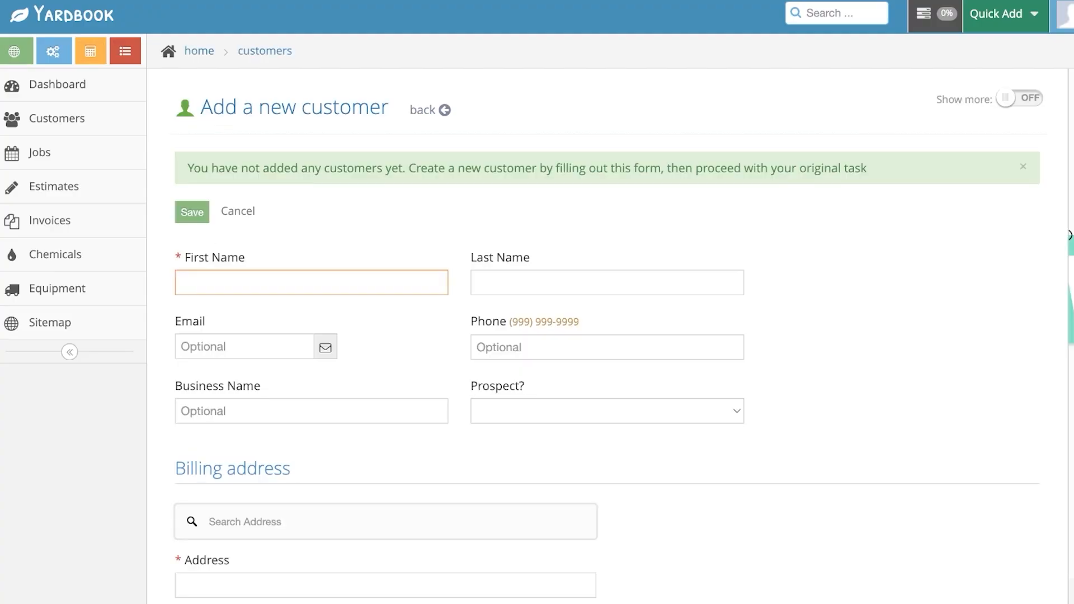
text(Katie)
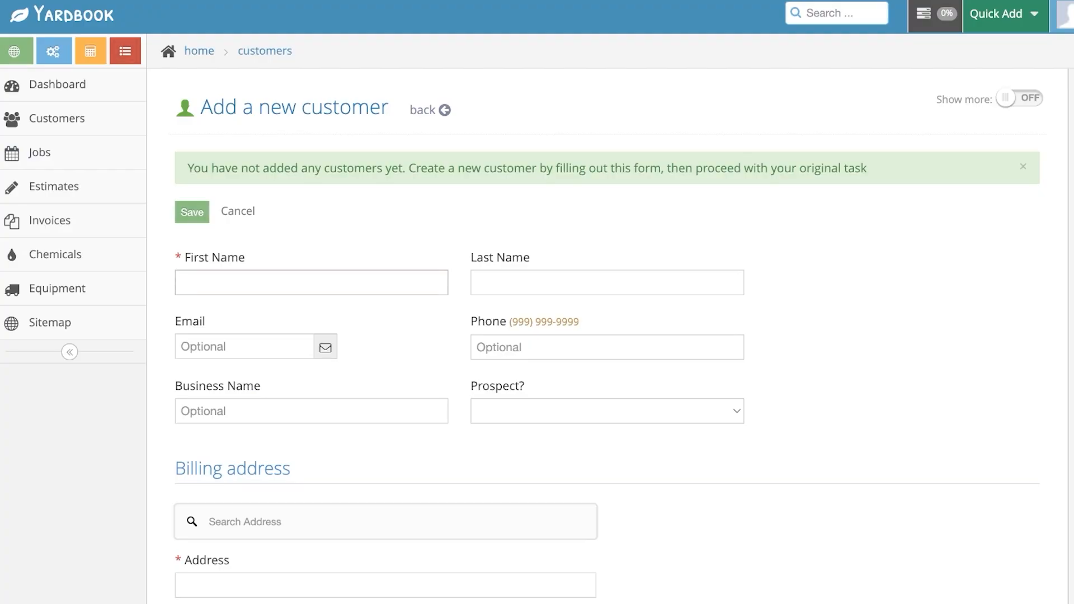
text(katie)
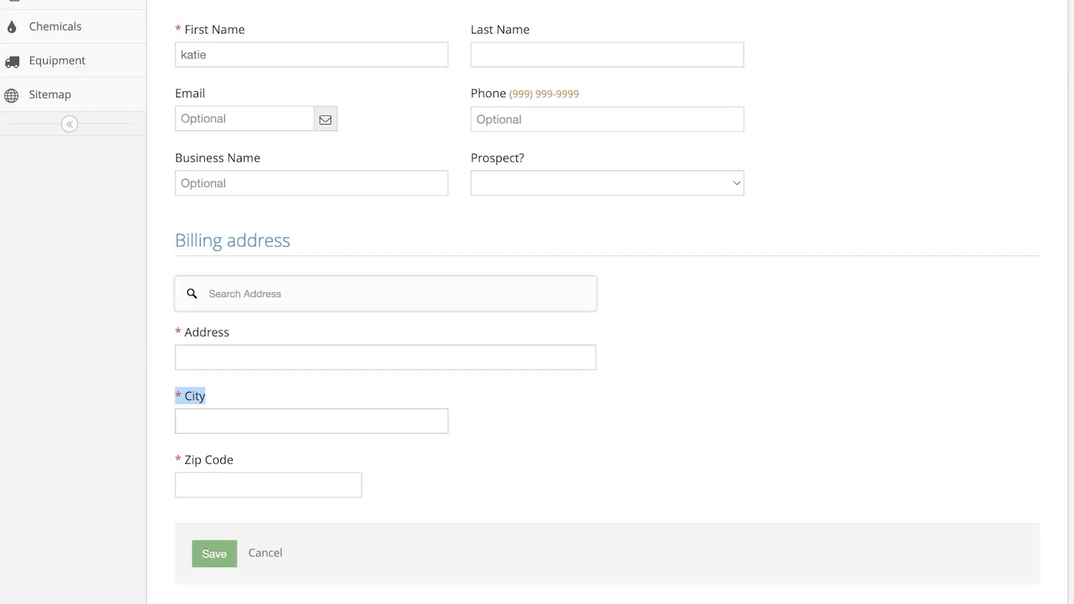
click(214, 553)
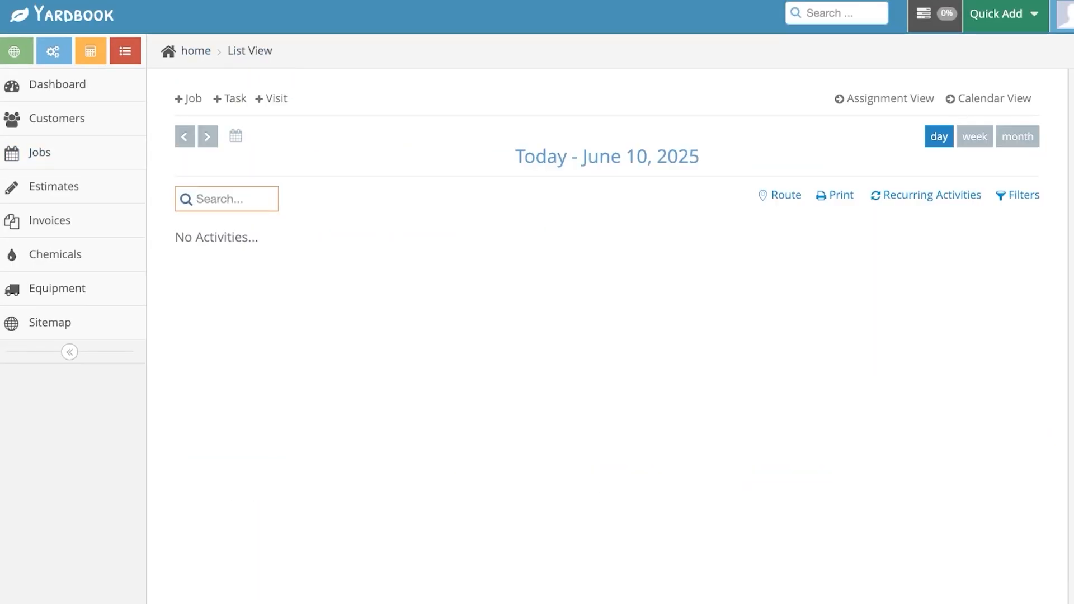
Start a new job, cancel it, and open a New Visit form instead
click(186, 98)
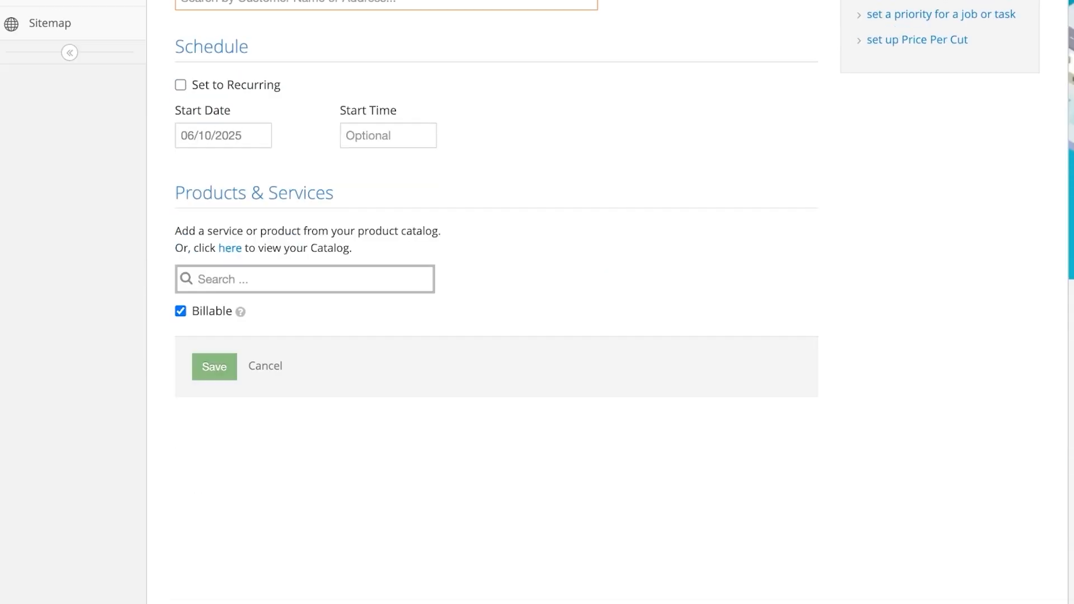
click(305, 278)
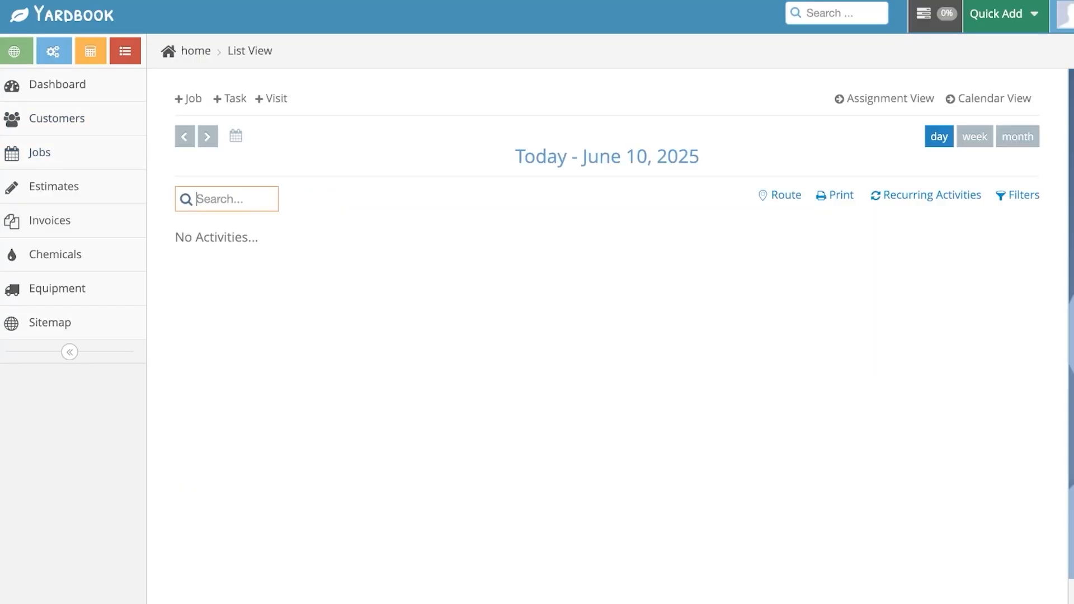
click(229, 98)
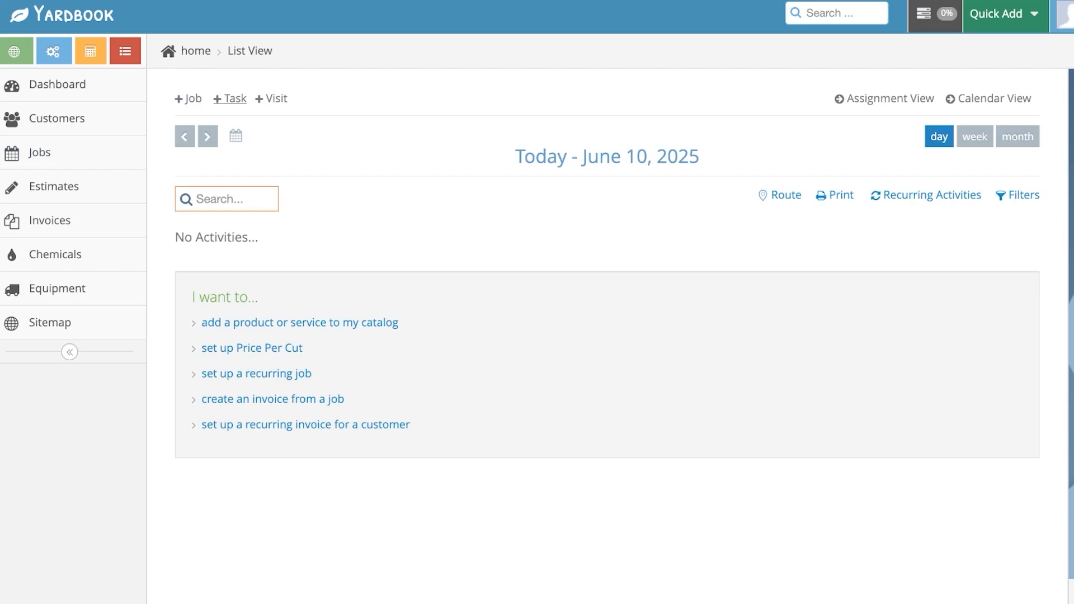
click(228, 98)
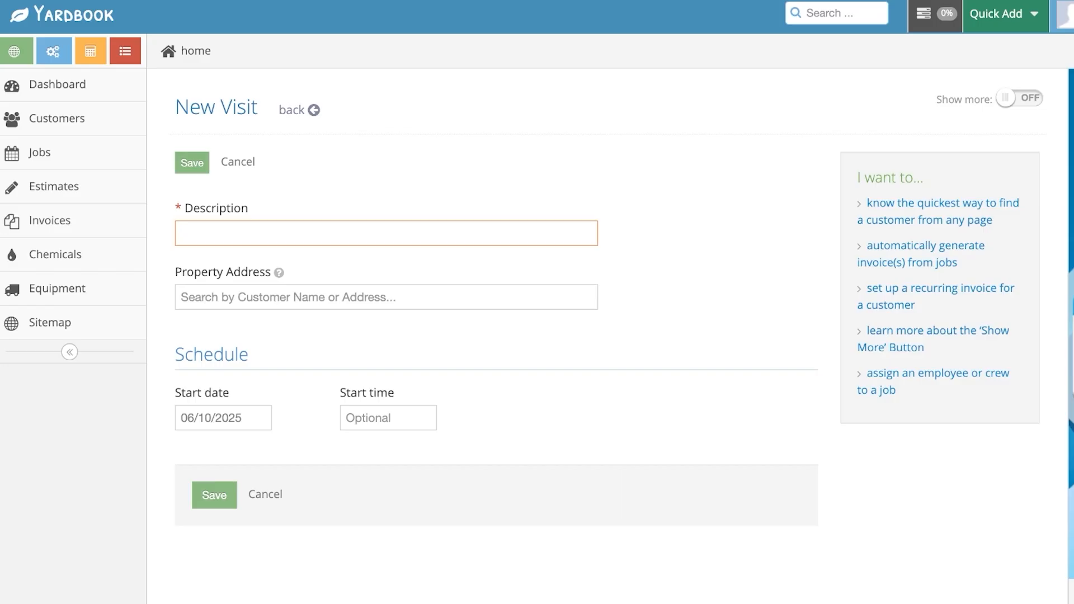
Enter 'Toronto Ontario 5' as the visit's property address, then clear it
text(L)
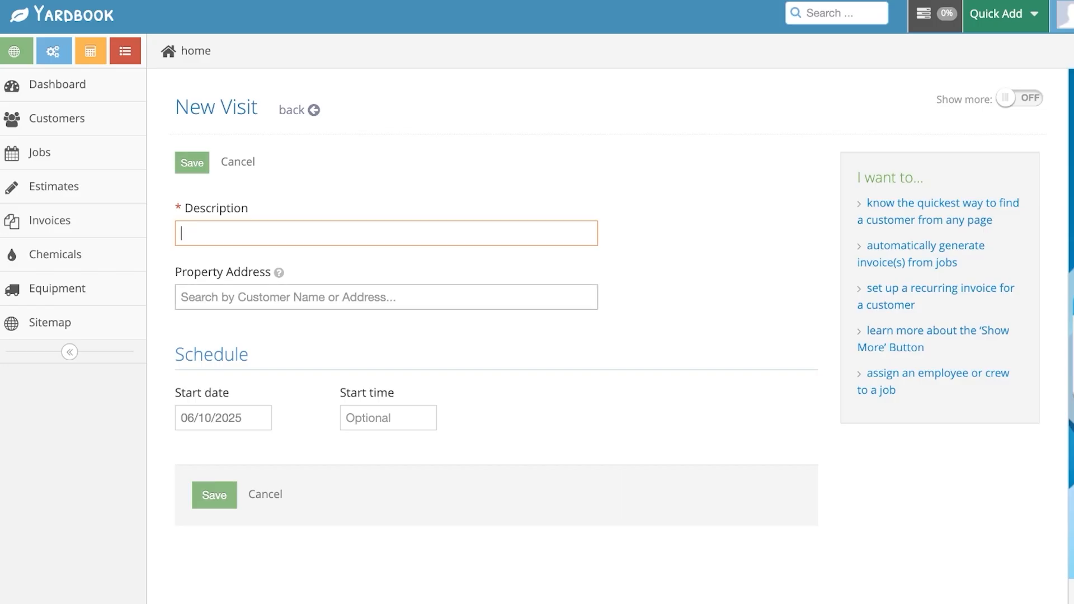
text(Toronto Ontario 5)
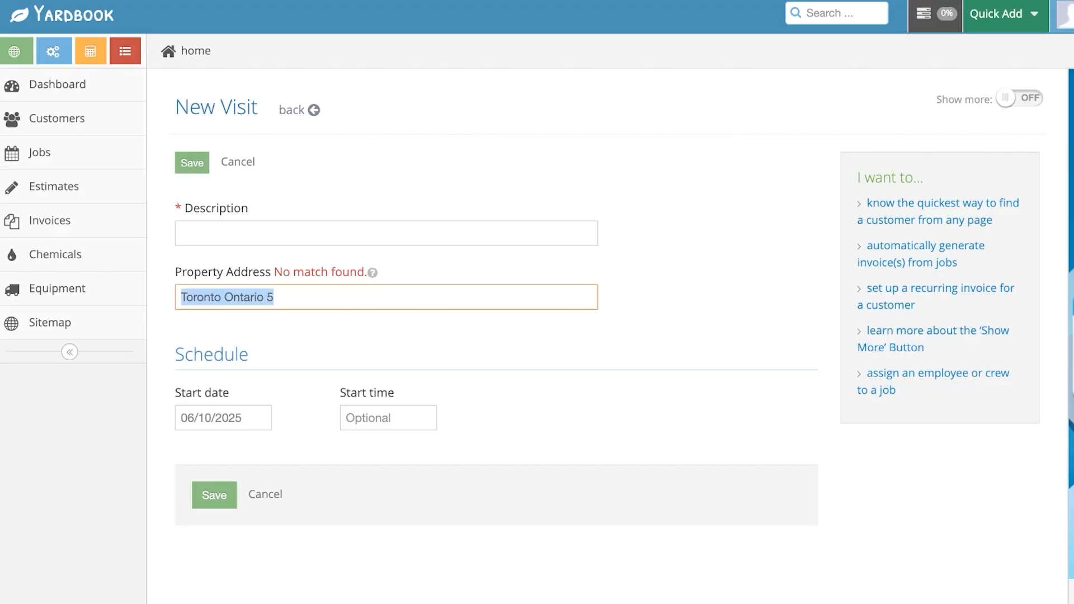
click(386, 233)
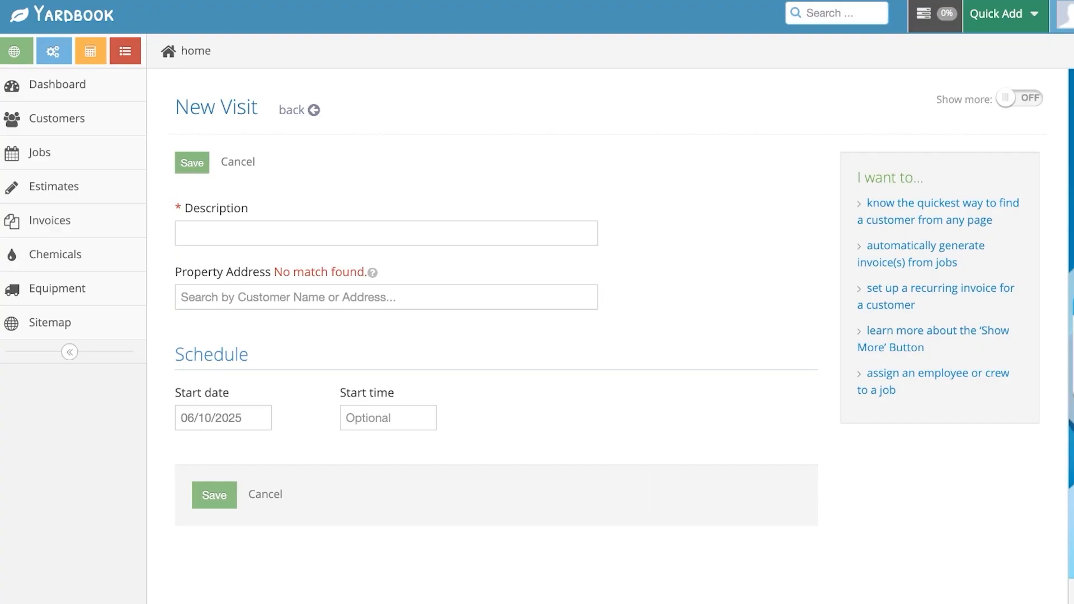
Cancel the unsaved visit and go to the empty Estimates page
click(293, 109)
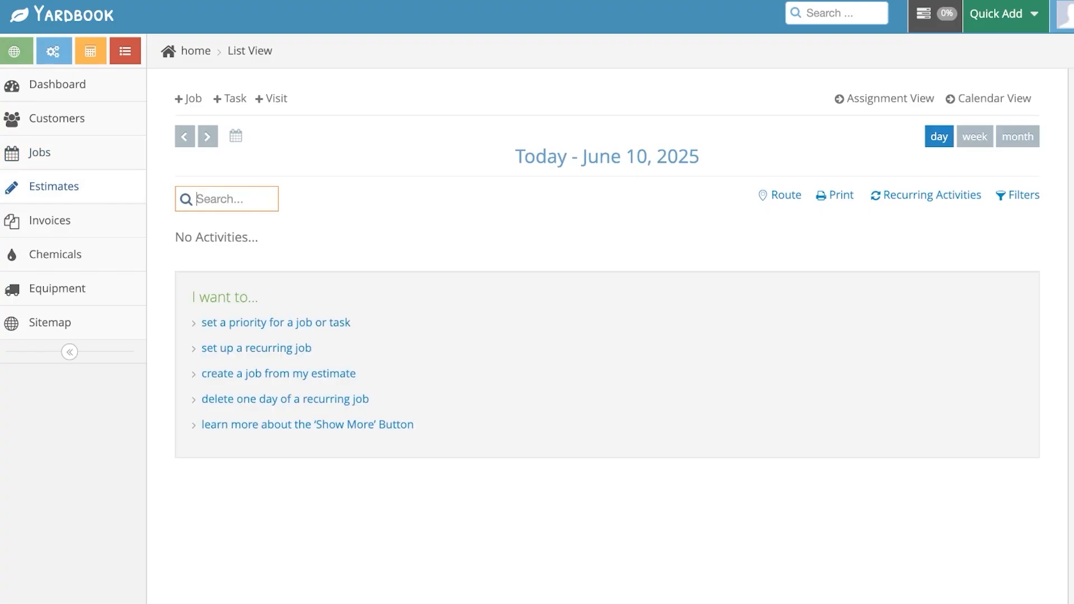
click(226, 199)
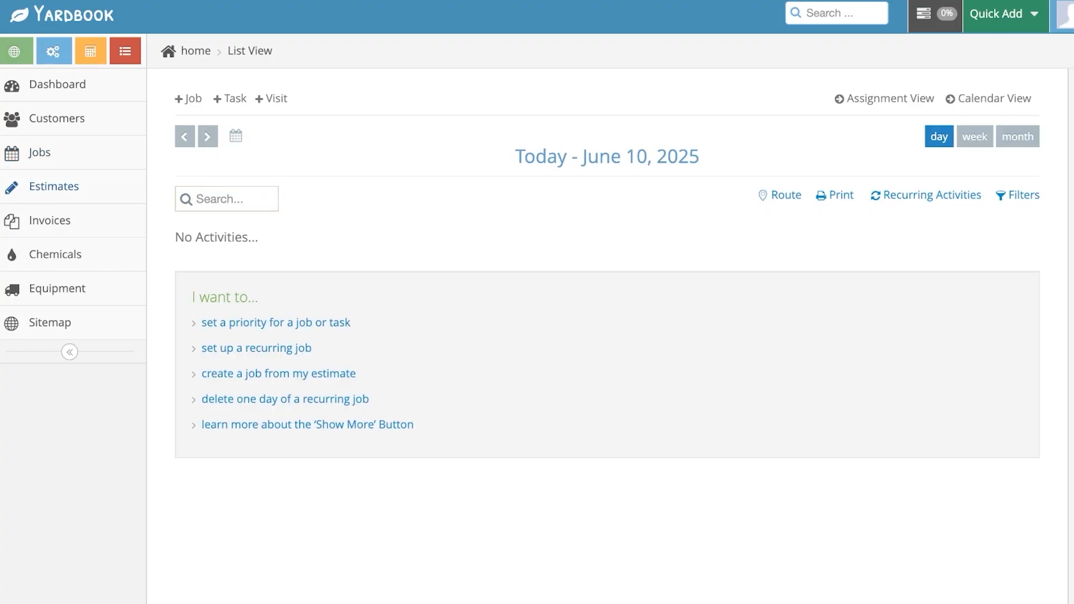
click(53, 186)
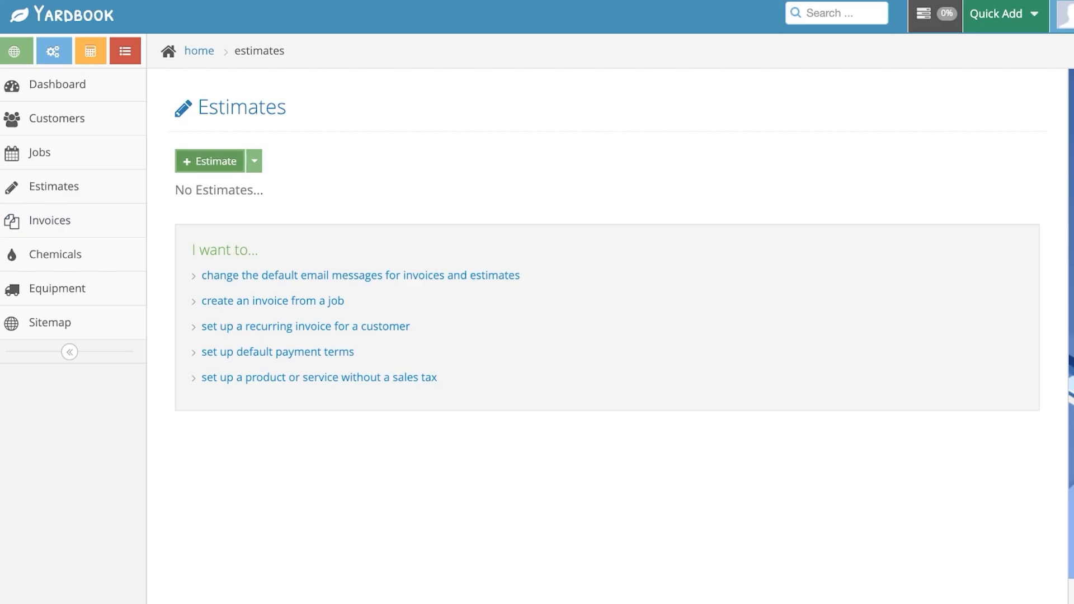
Create an estimate with a 'Concrete patio, walks - Repair' line, per-unit value 6
click(210, 161)
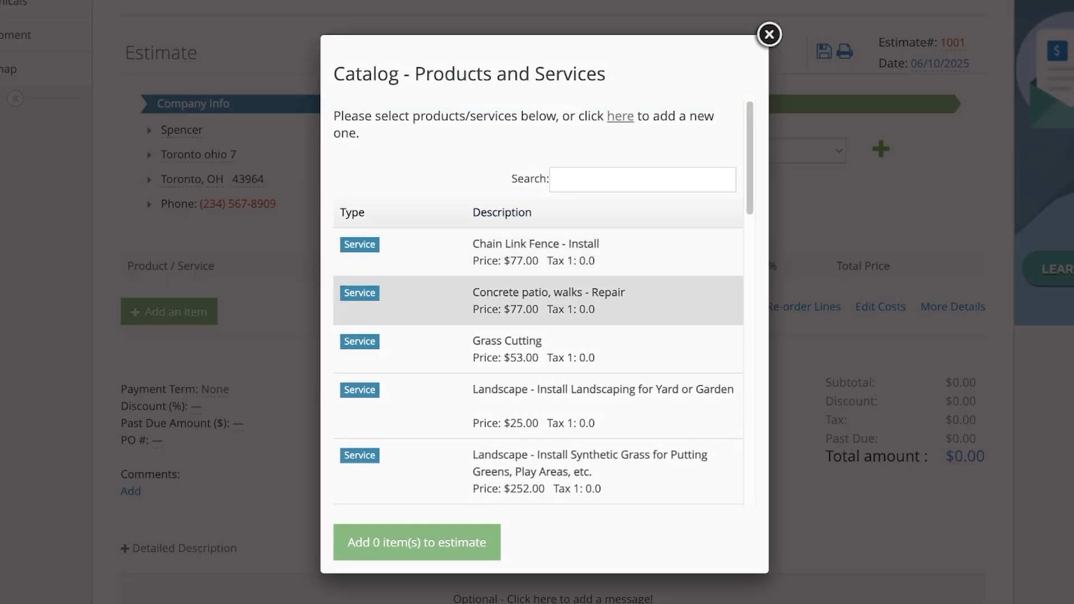
click(548, 300)
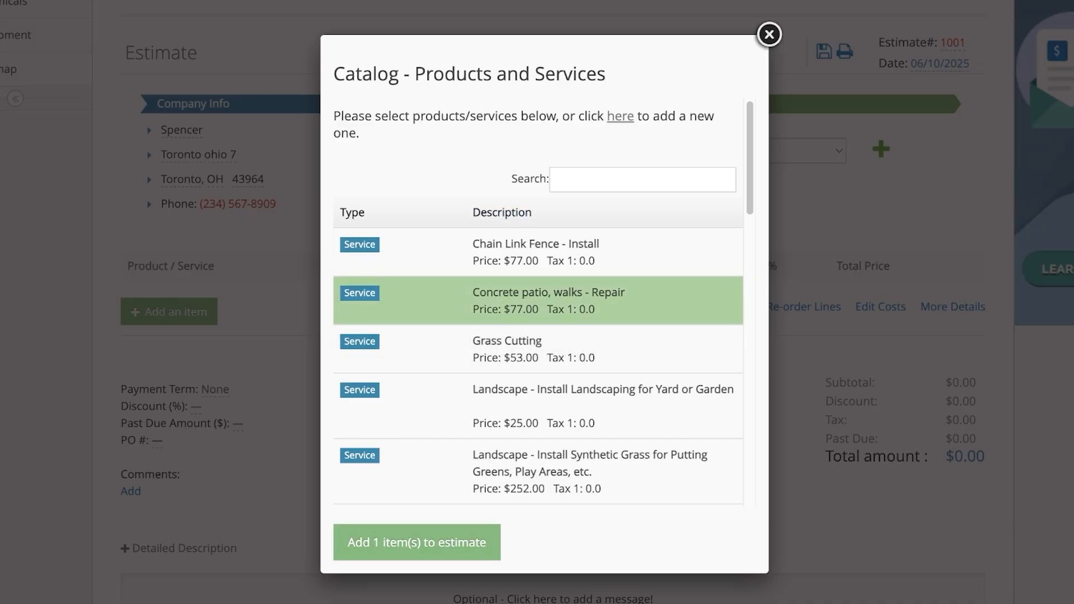
click(417, 542)
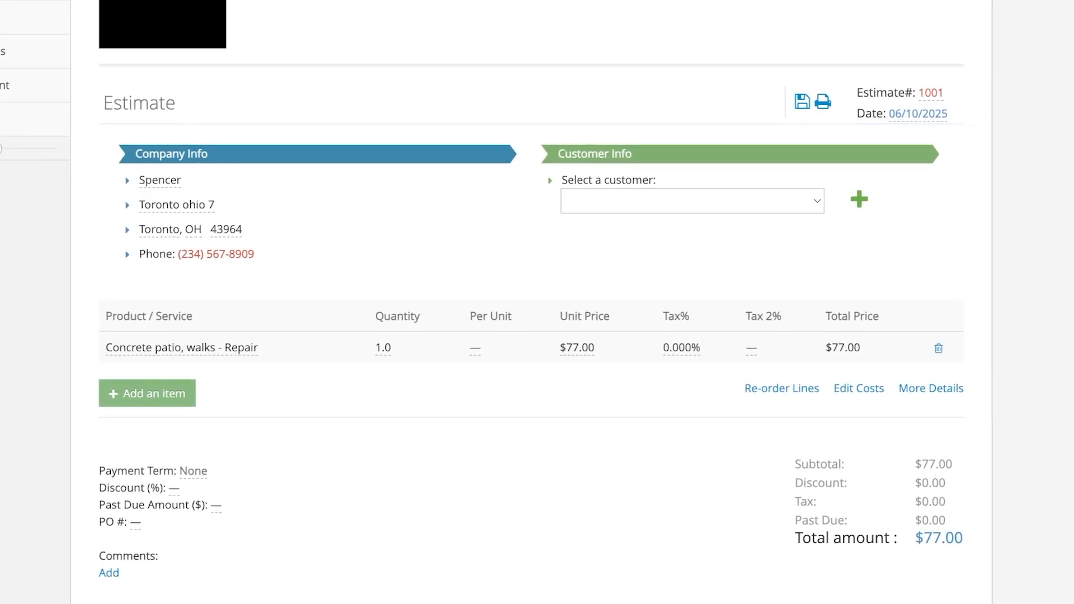
click(486, 347)
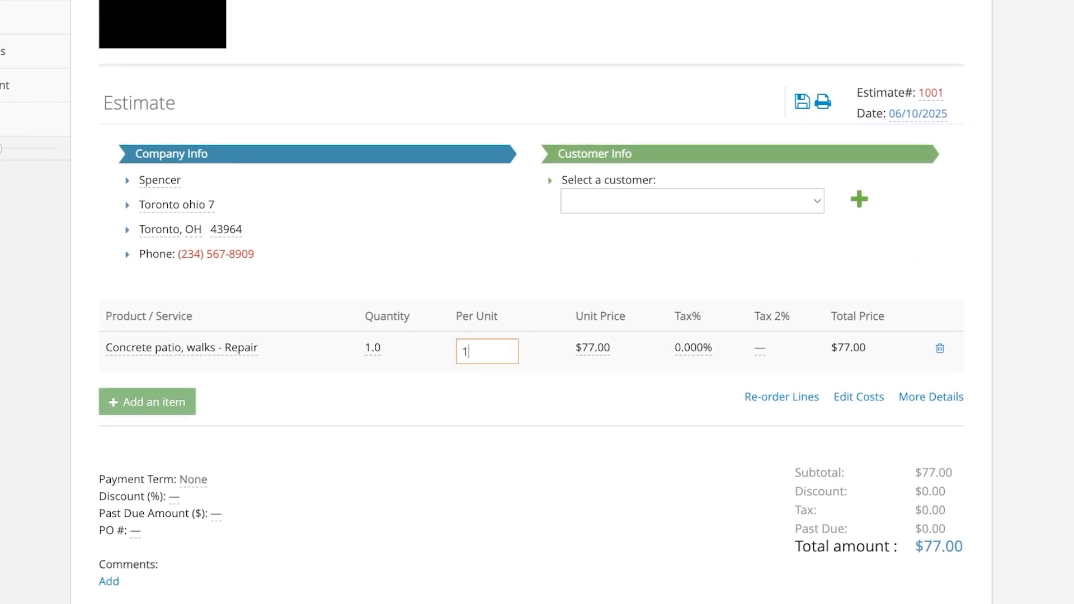
text(6)
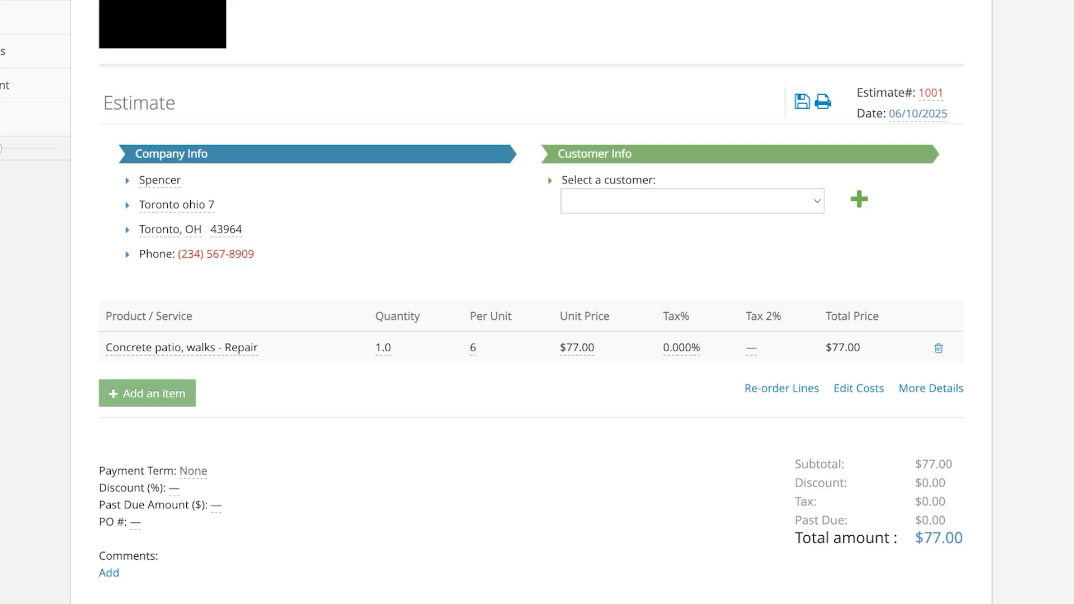
scroll(down, 3)
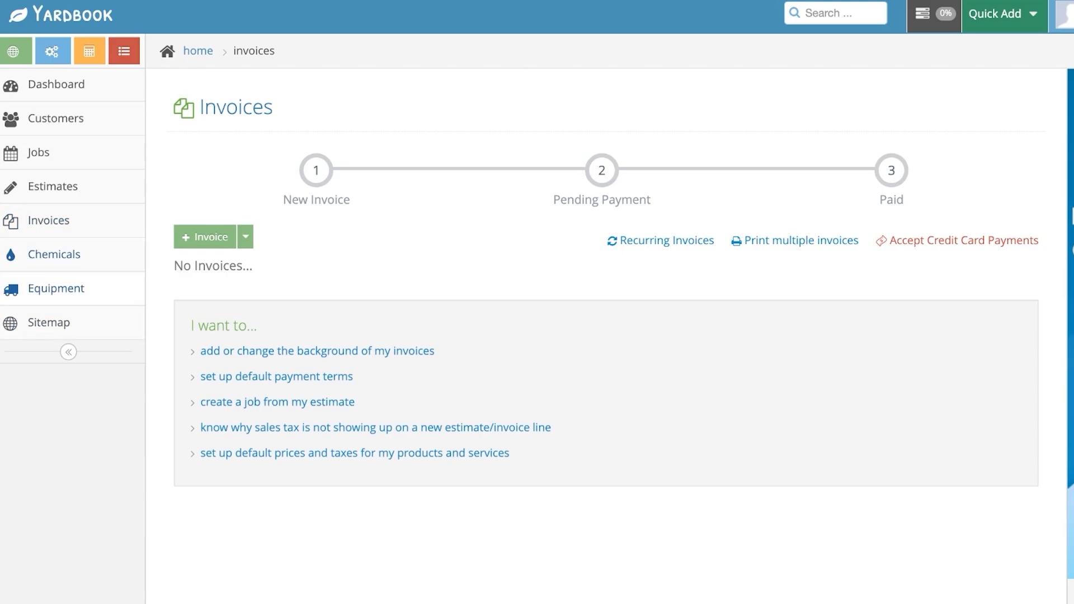
Visit the Chemical Applications and Equipment pages, then return to the Customers list showing katie
click(54, 254)
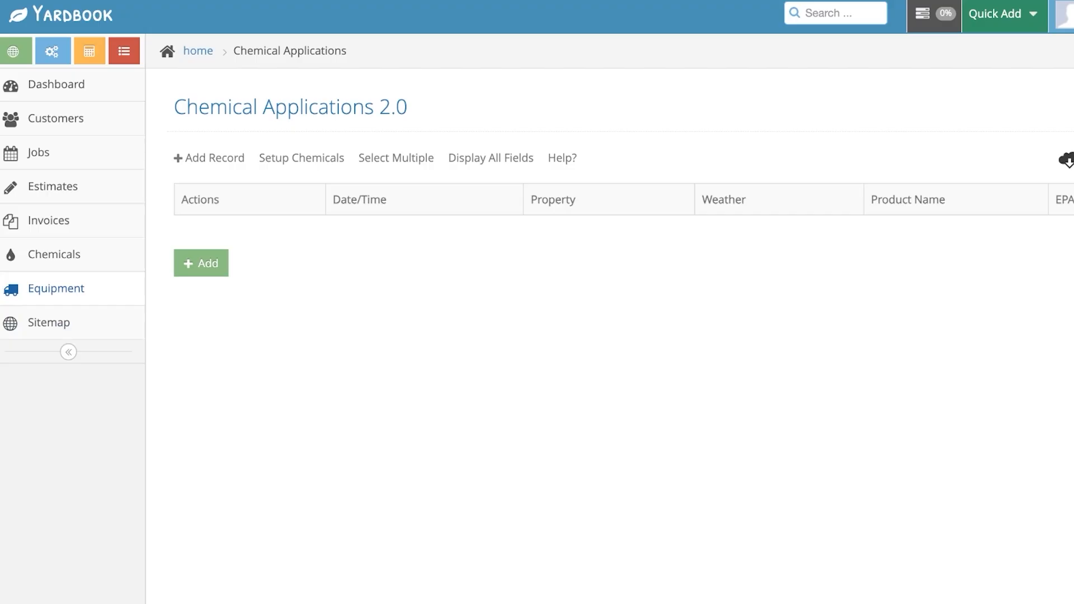
click(56, 289)
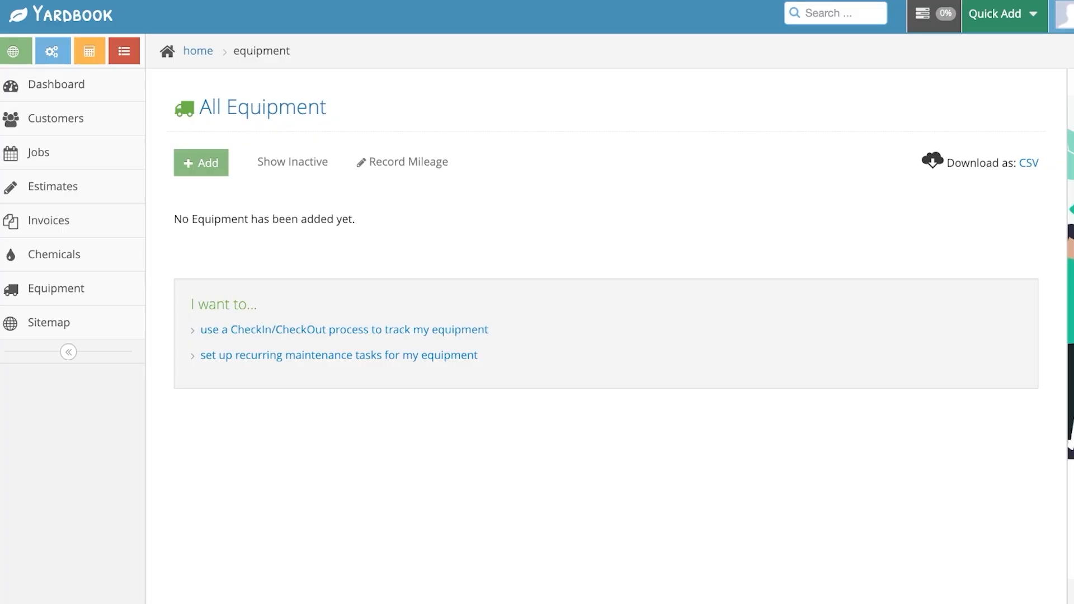
click(54, 118)
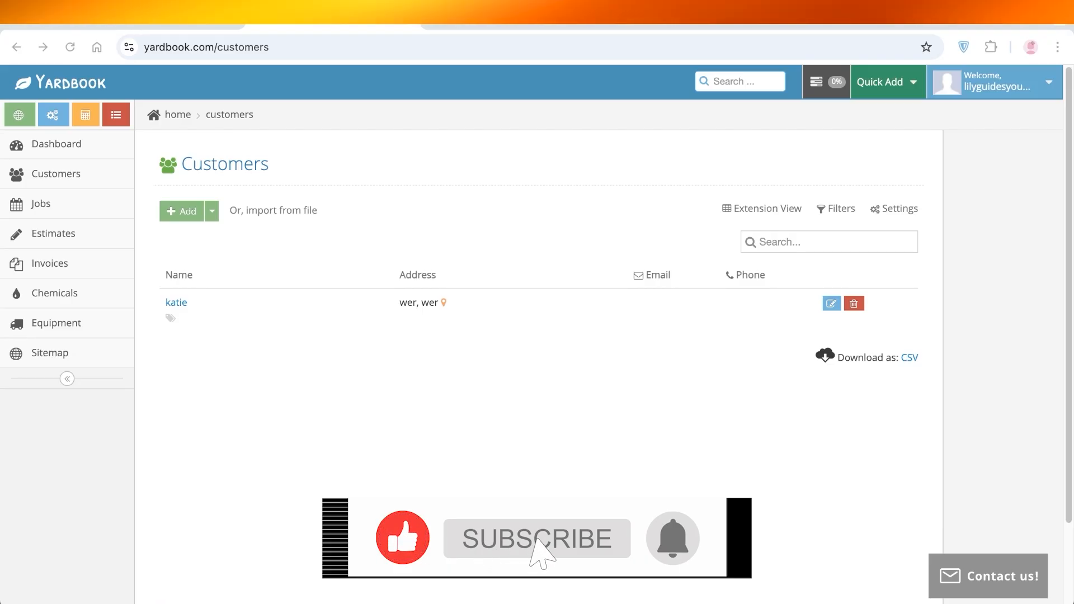
click(537, 538)
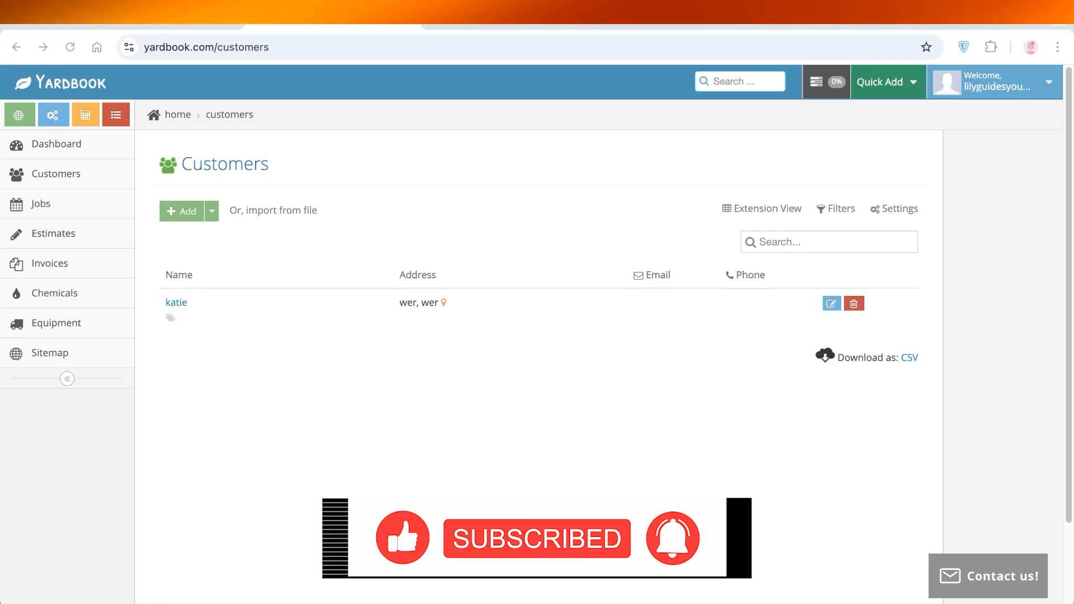